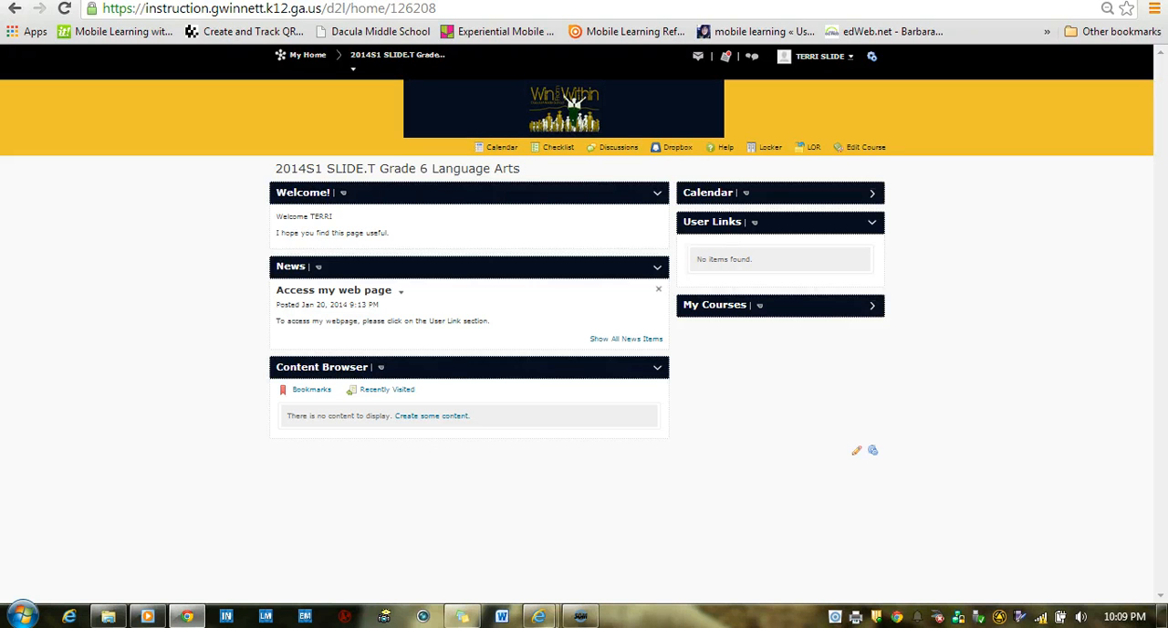
mouse_move(73, 602)
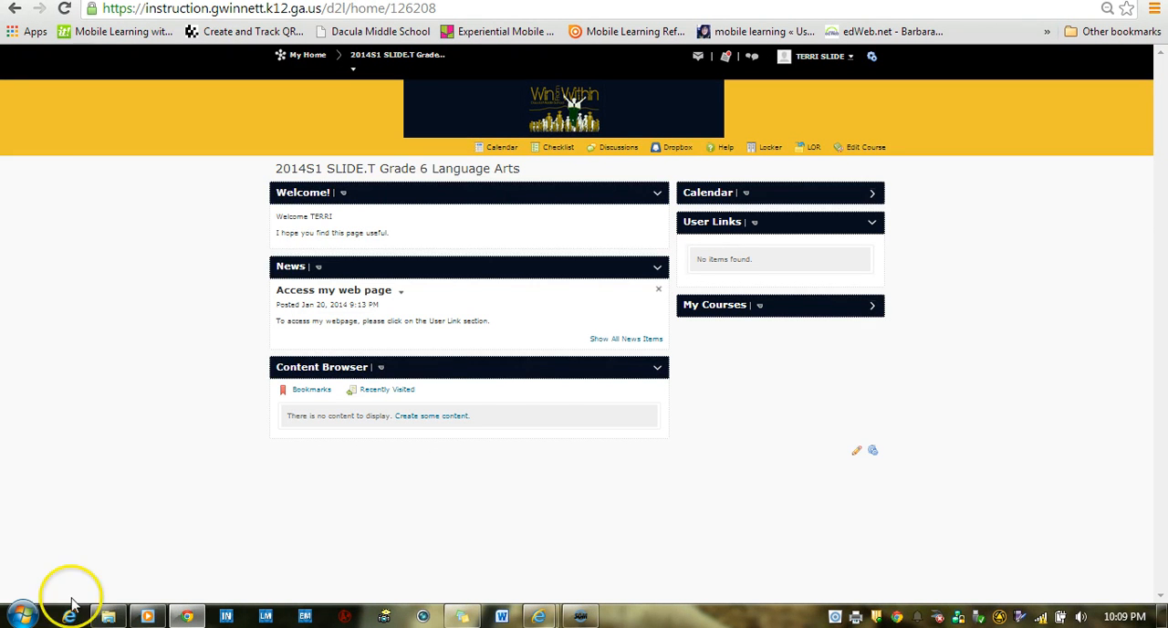
Compress the Beta_Club folder on H:\13_14 into Beta_Club.zip via Send to
click(108, 615)
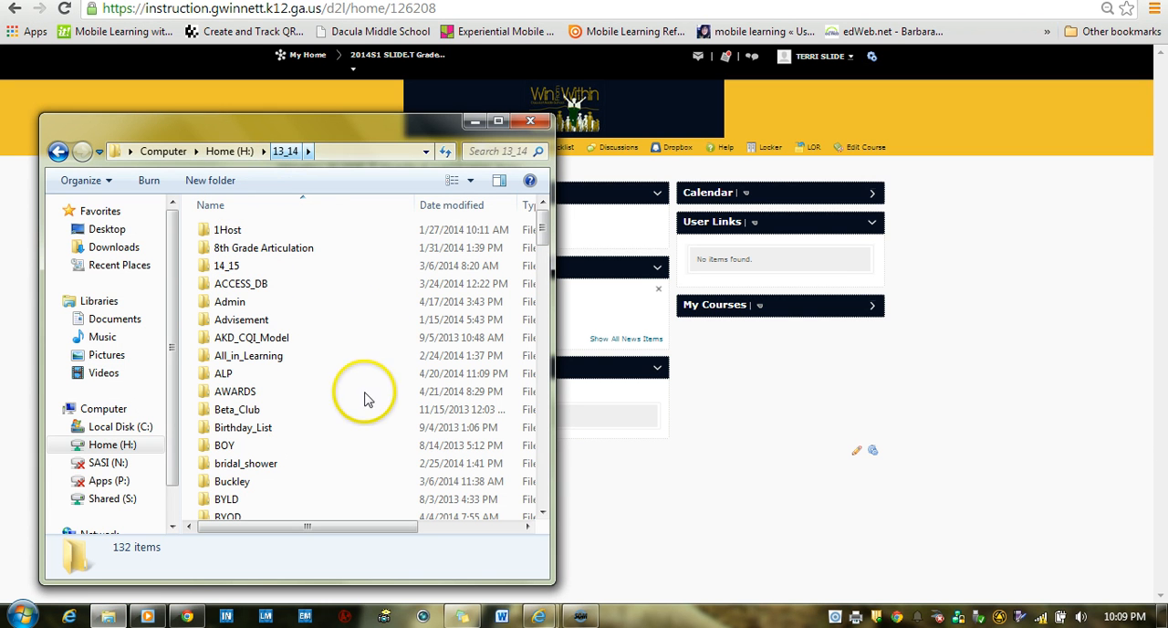
mouse_move(237, 409)
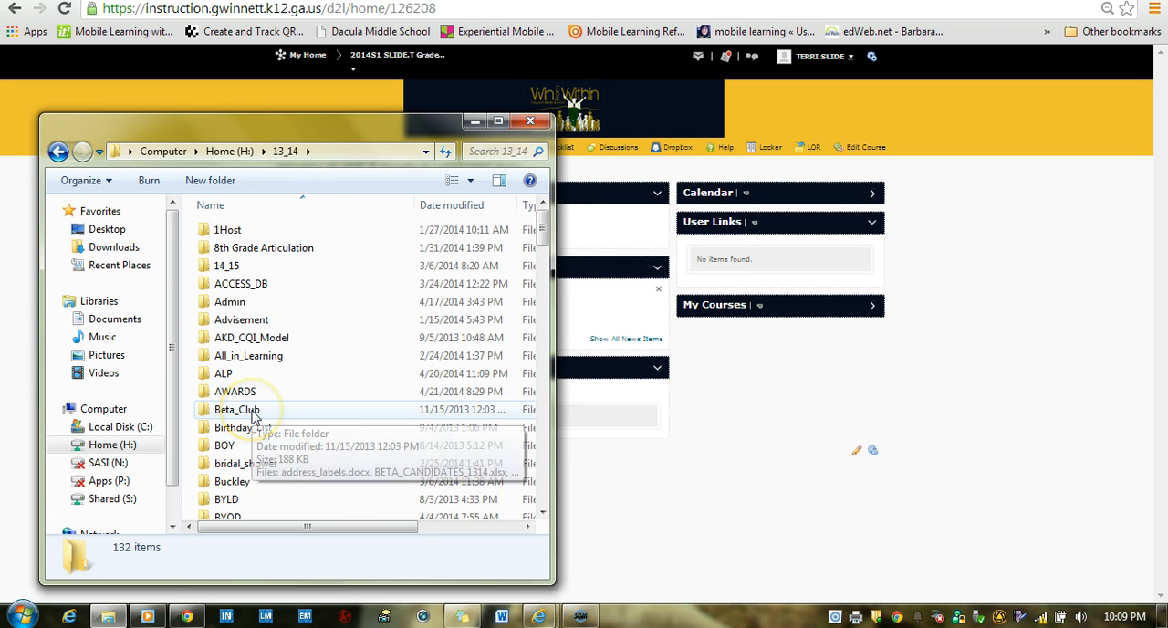
right_click(237, 409)
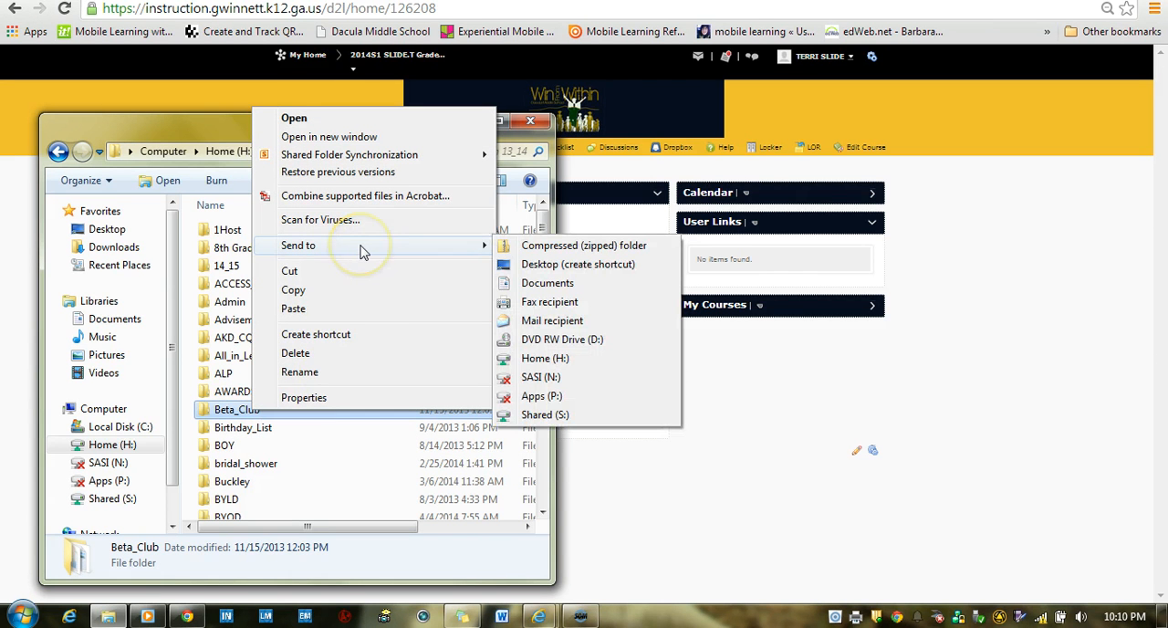
mouse_move(493, 254)
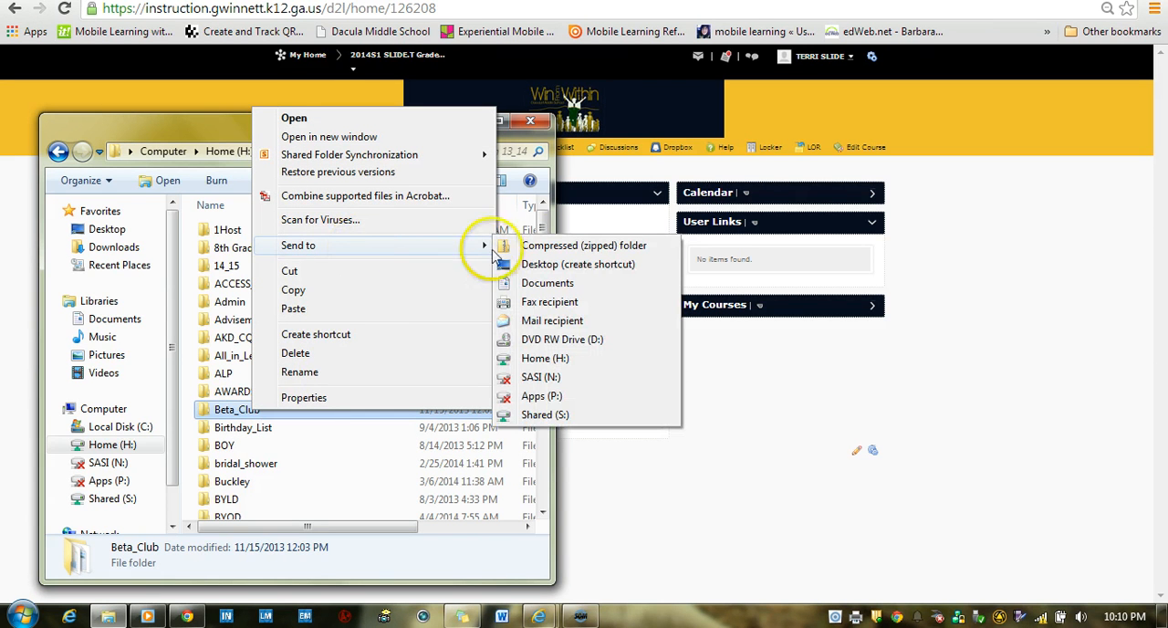
mouse_move(584, 245)
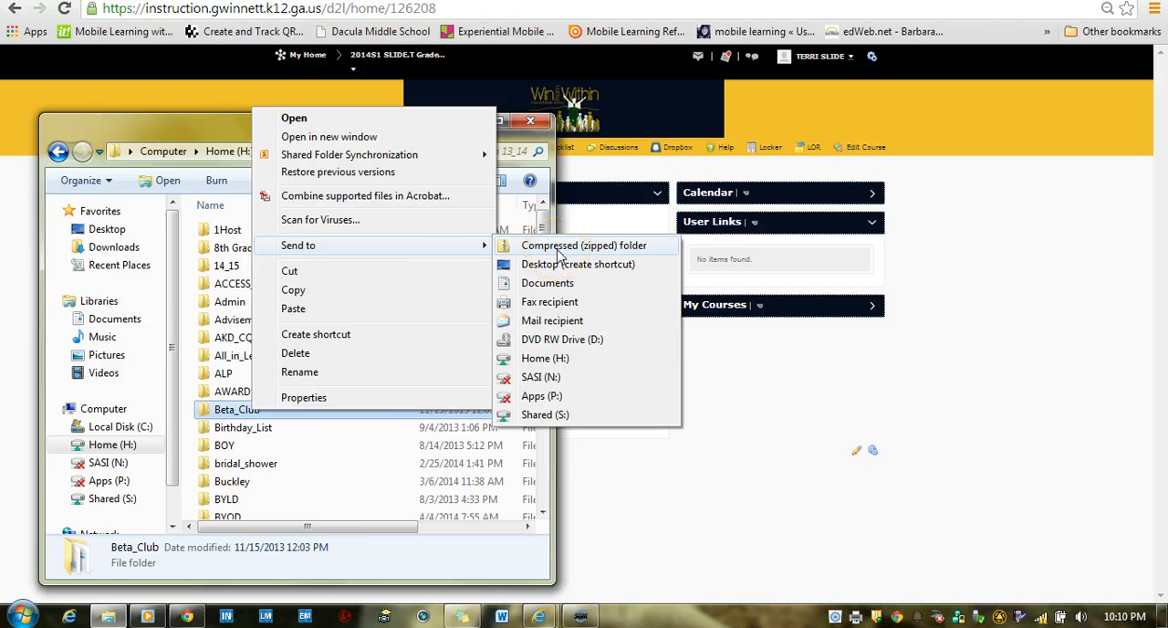
click(585, 244)
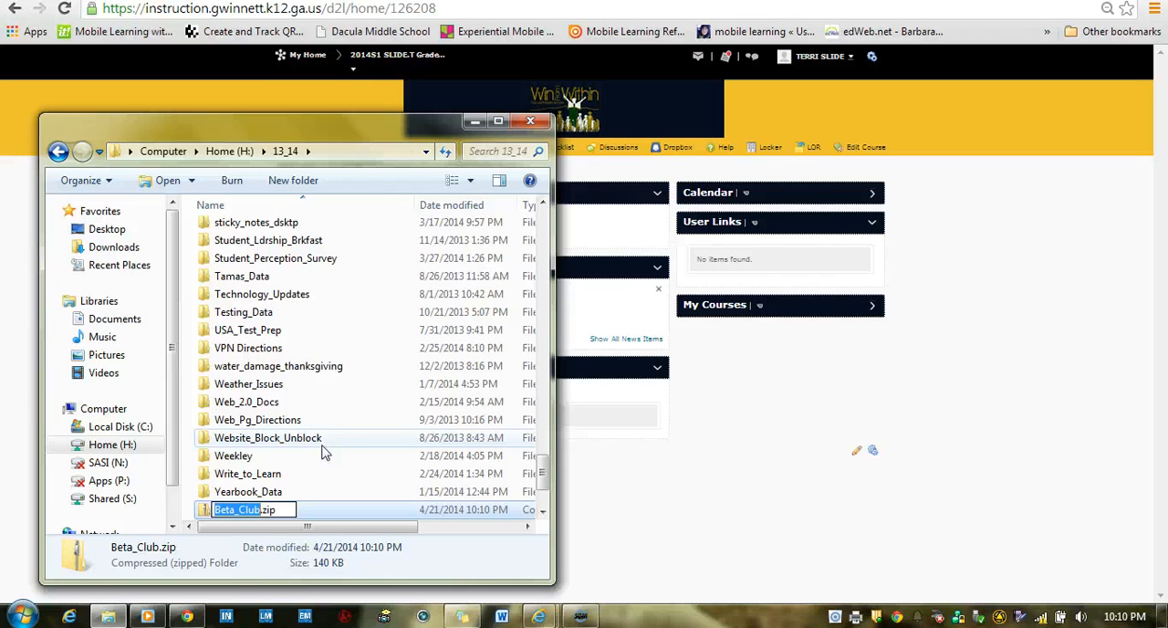
mouse_move(355, 335)
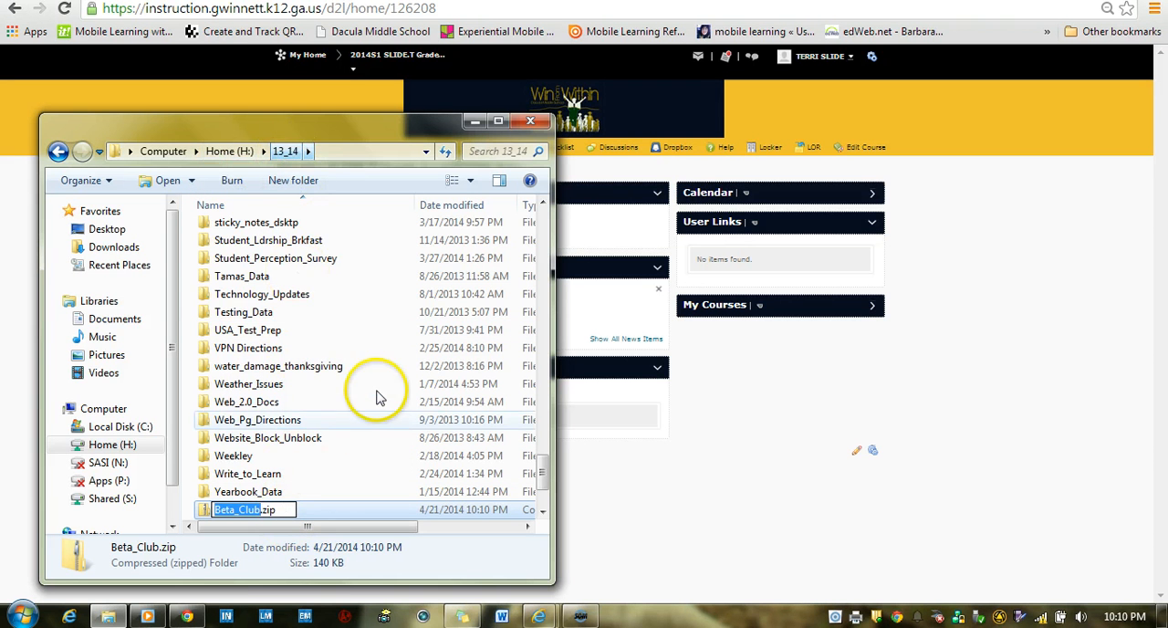
scroll(up, 3)
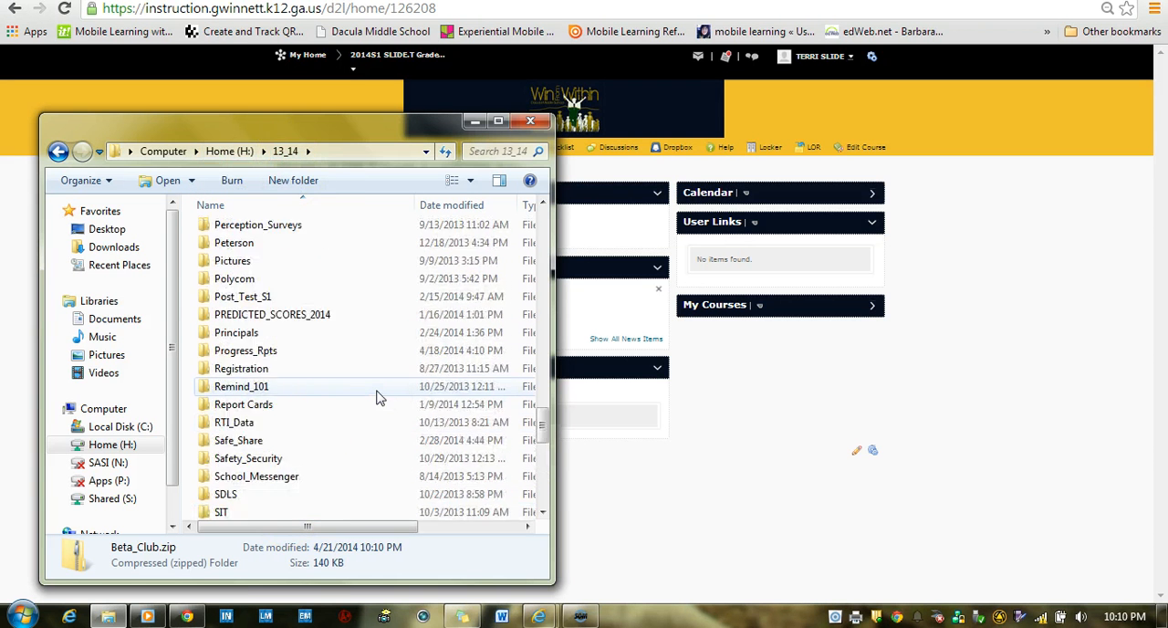
scroll(up, 3)
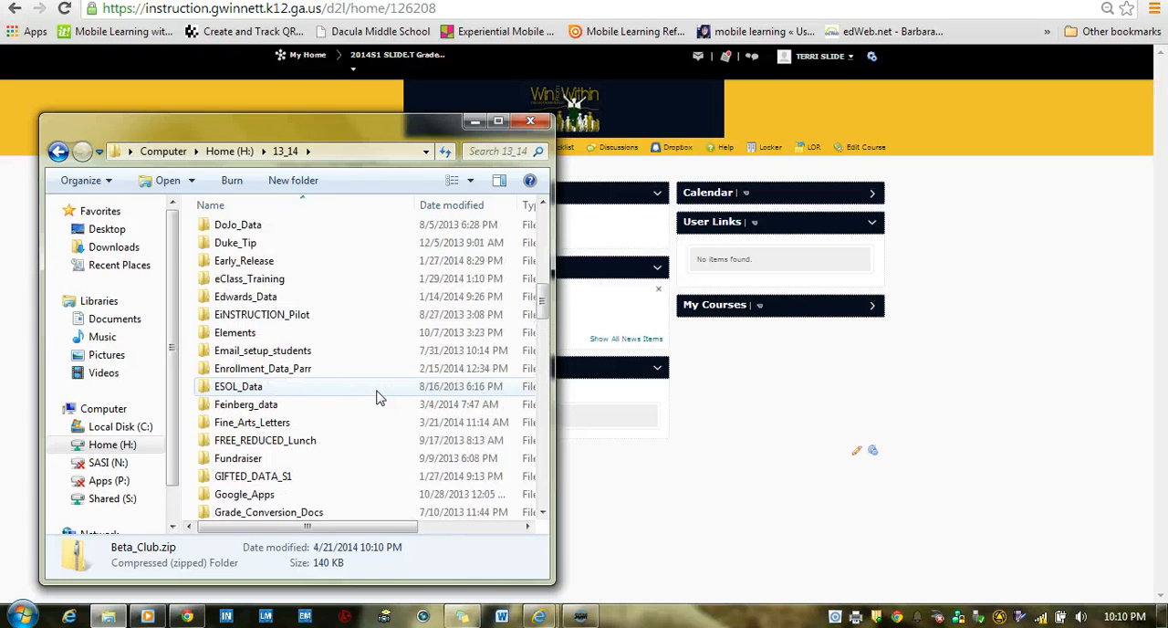
scroll(up, 3)
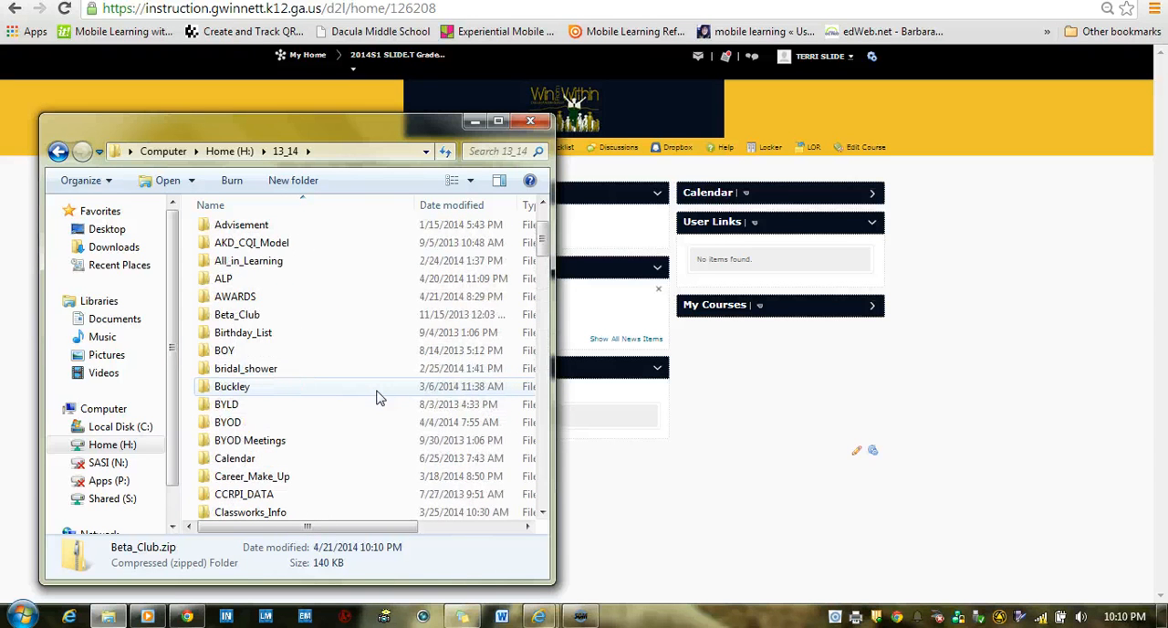
scroll(down, 3)
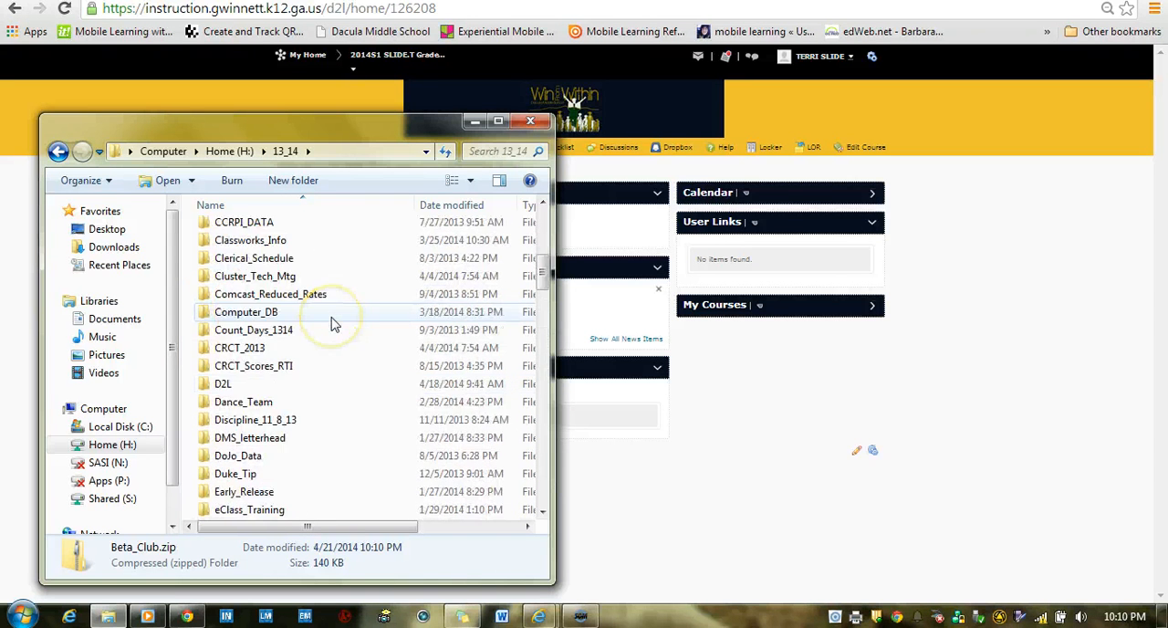
scroll(down, 3)
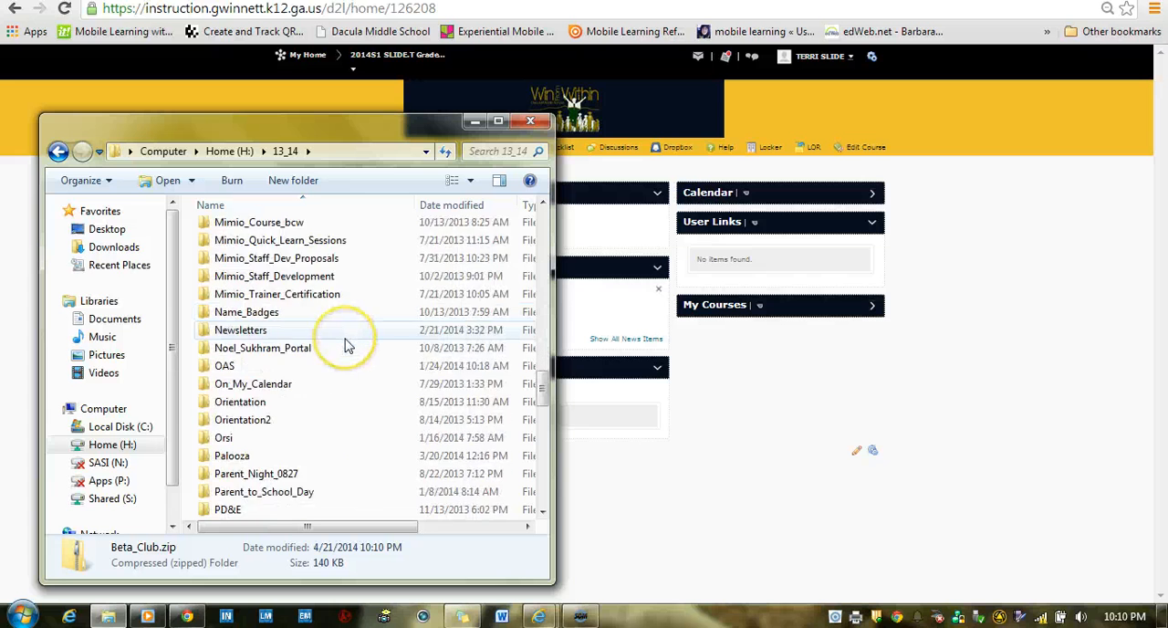
scroll(down, 3)
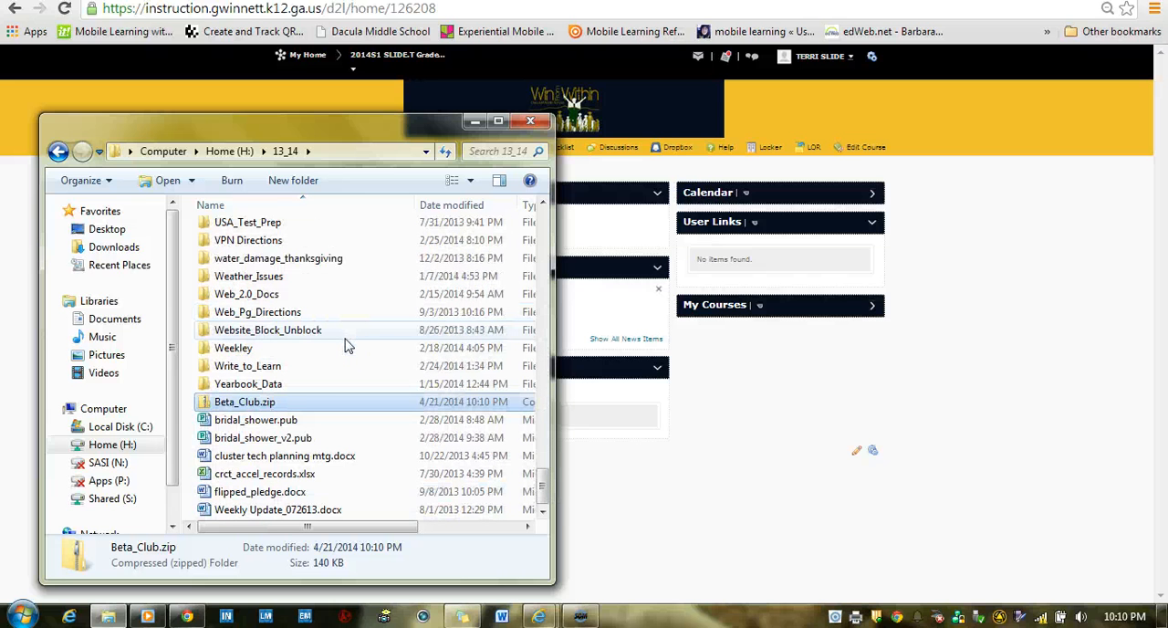
mouse_move(319, 406)
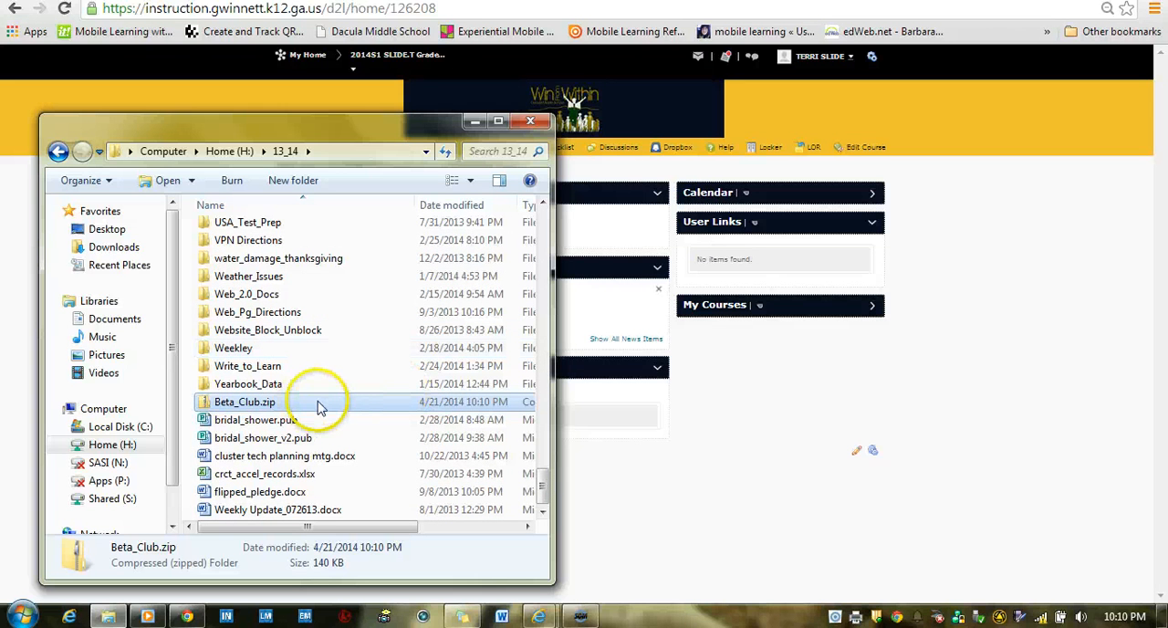
mouse_move(209, 408)
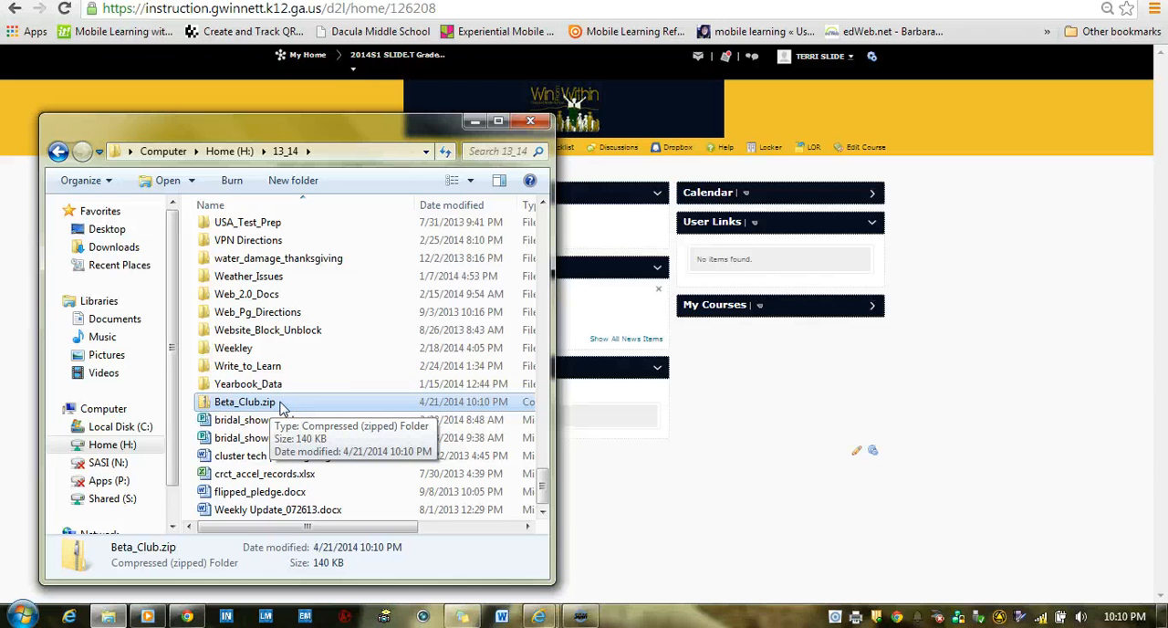
mouse_move(516, 137)
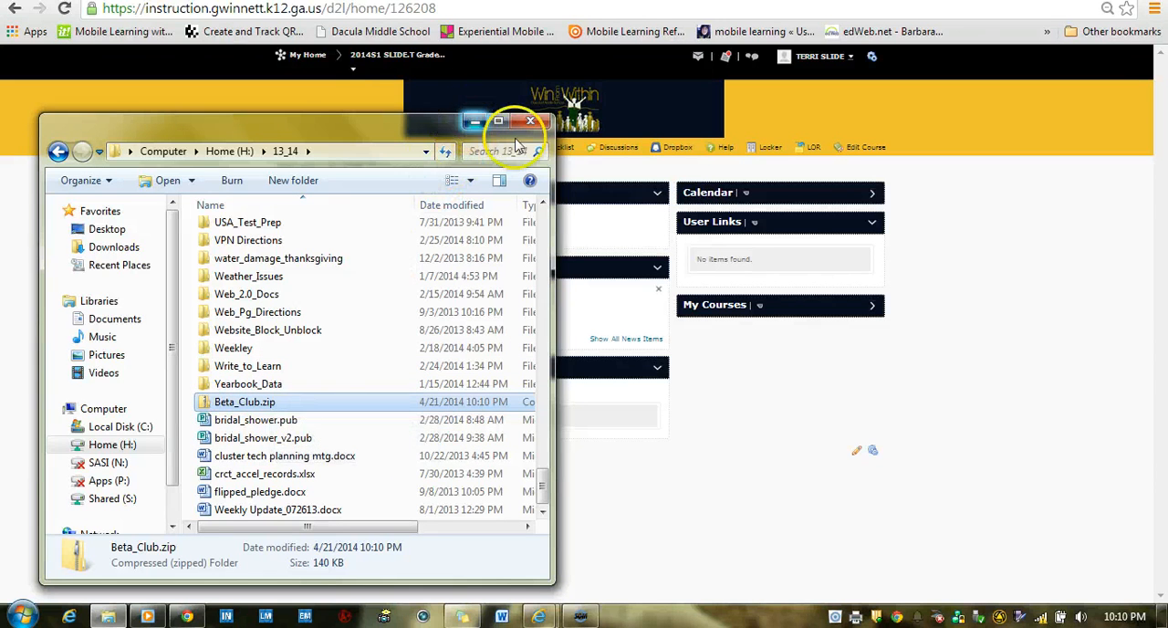
Close Windows Explorer and go to Edit Course in the D2L navbar
click(530, 121)
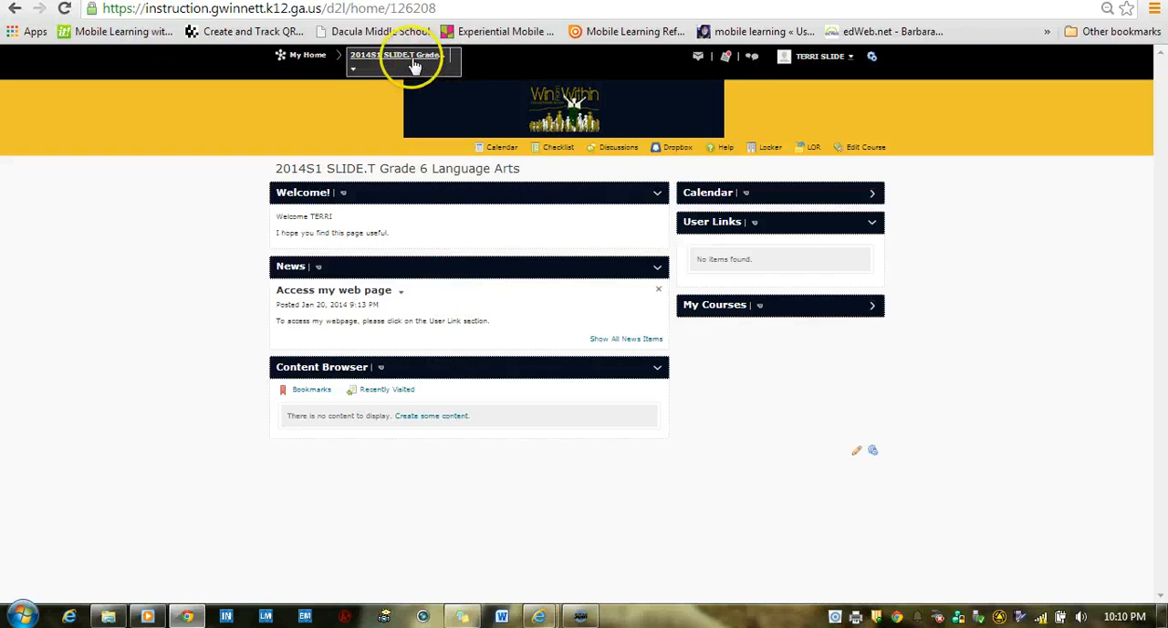
mouse_move(397, 56)
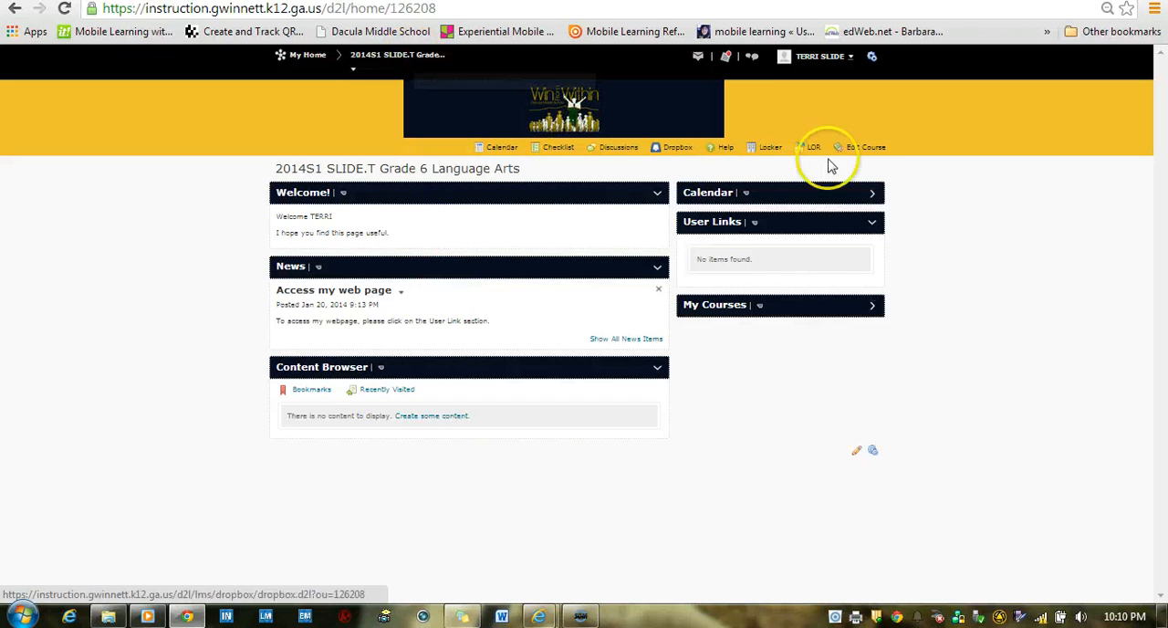
click(864, 147)
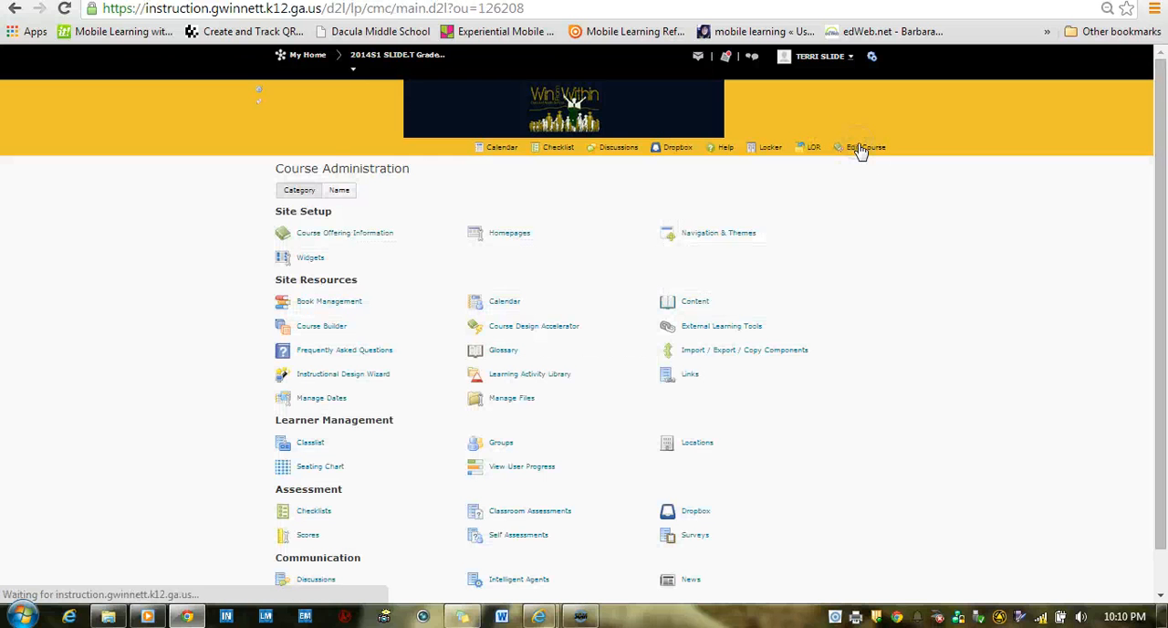
mouse_move(511, 398)
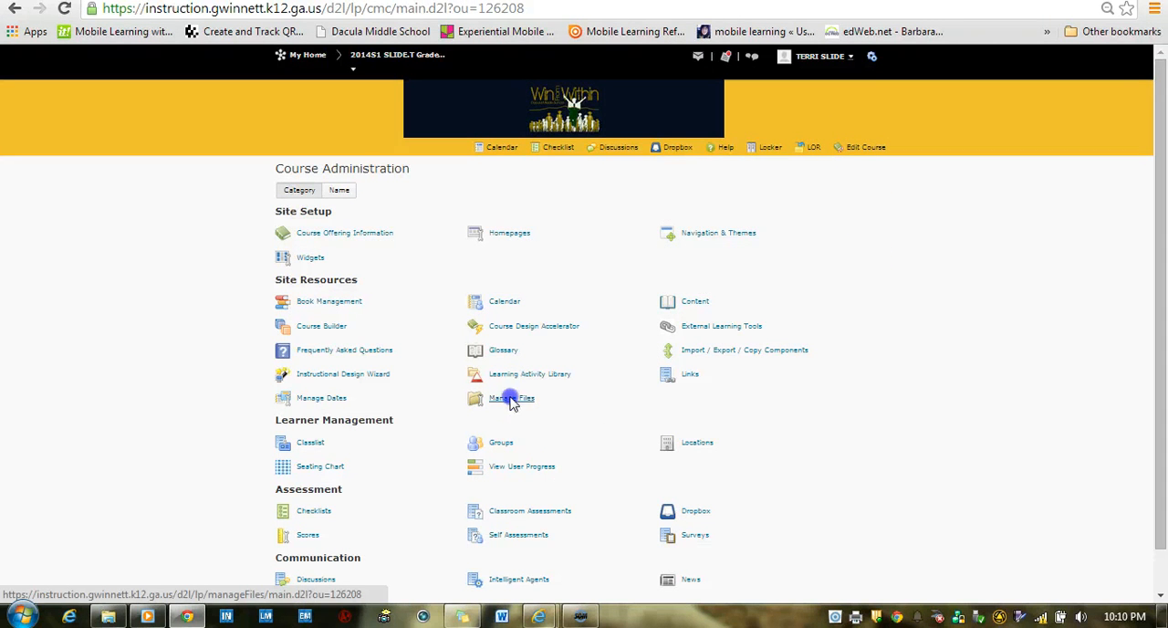
Open Manage Files under Site Resources on the Course Administration page
click(511, 398)
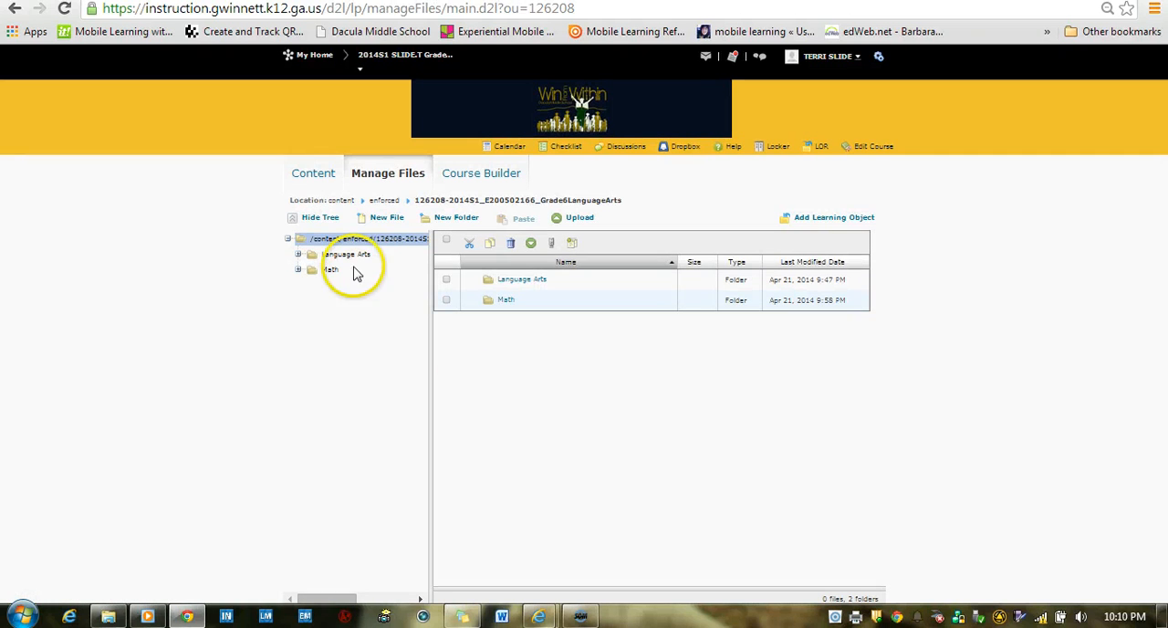
mouse_move(325, 242)
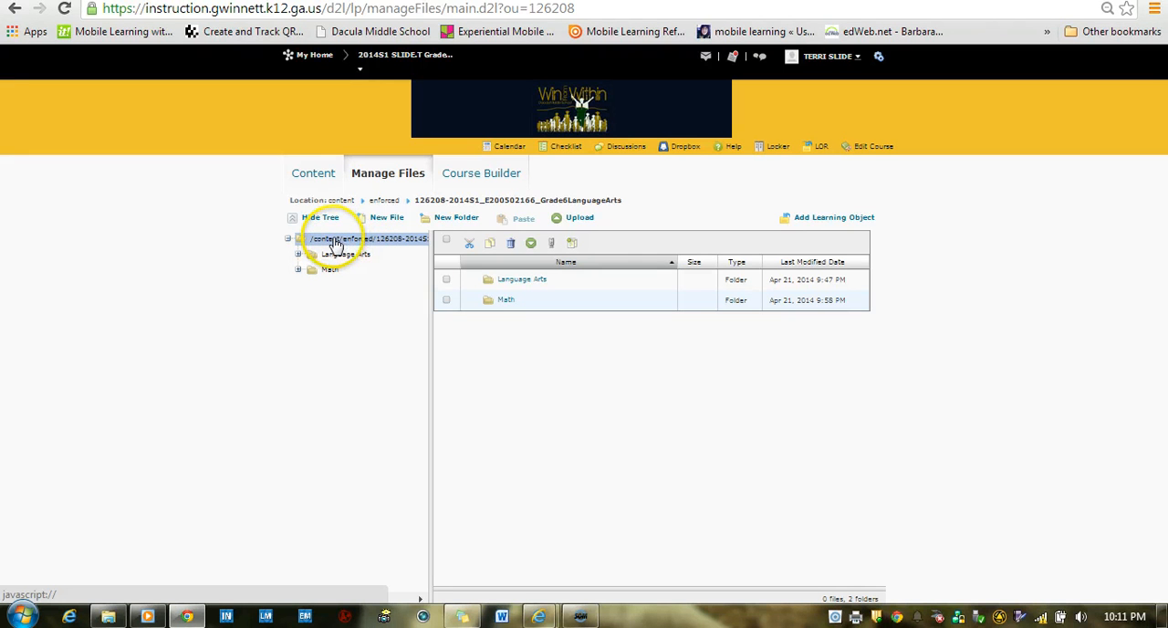
mouse_move(335, 243)
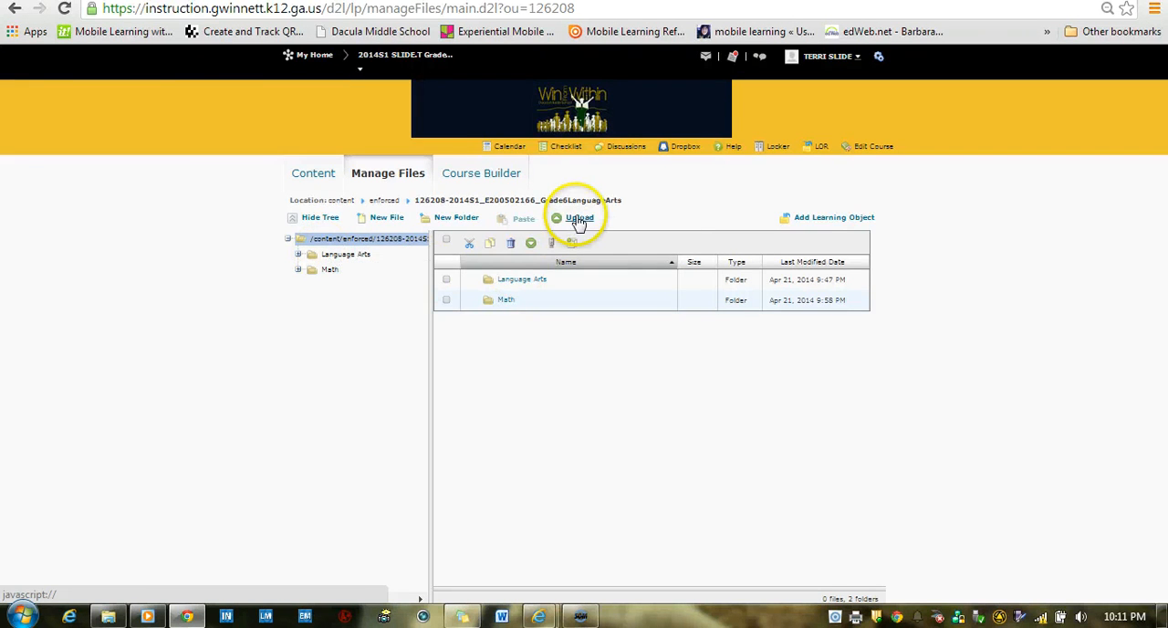
Attach Beta_Club.zip from Home (H:) > 13_14 in the Upload dialog
click(579, 218)
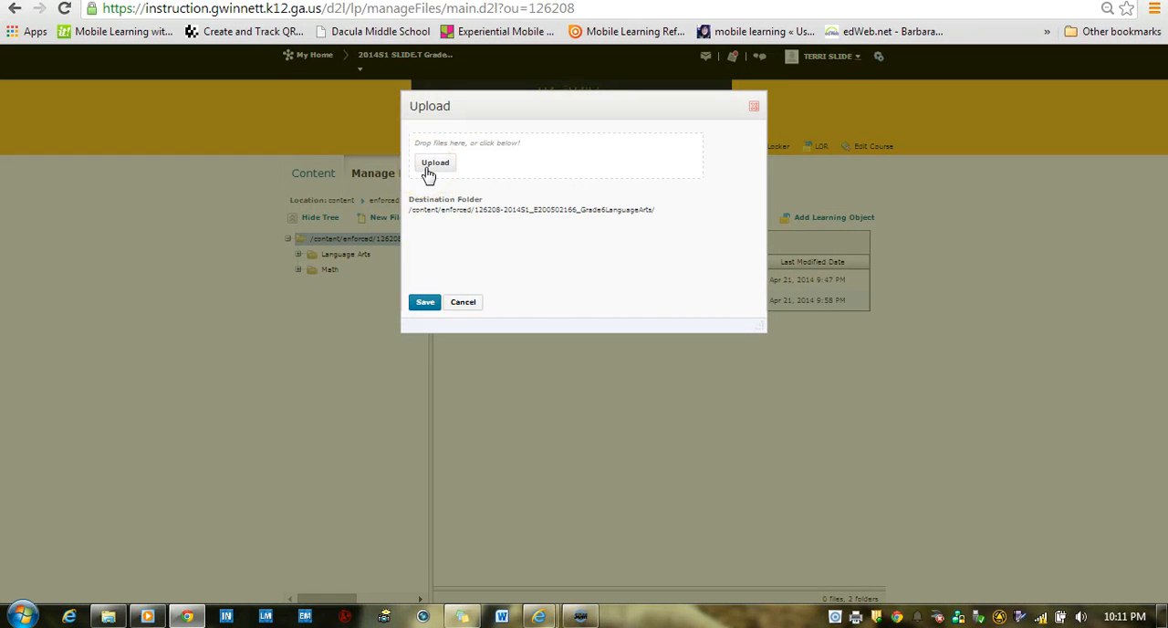
mouse_move(511, 142)
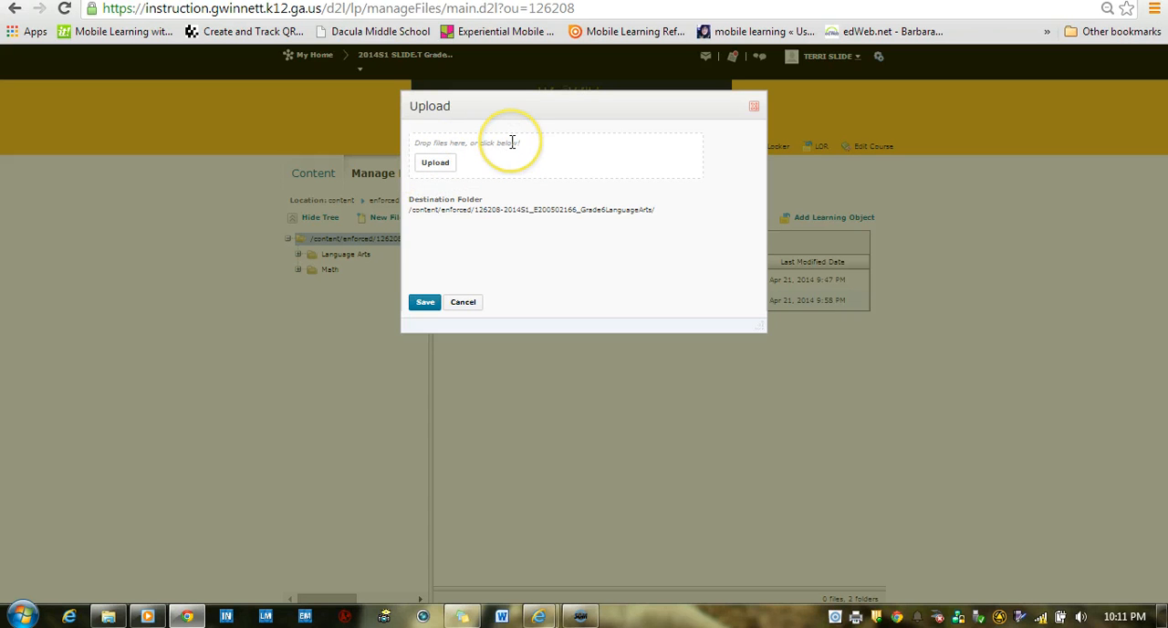
mouse_move(533, 169)
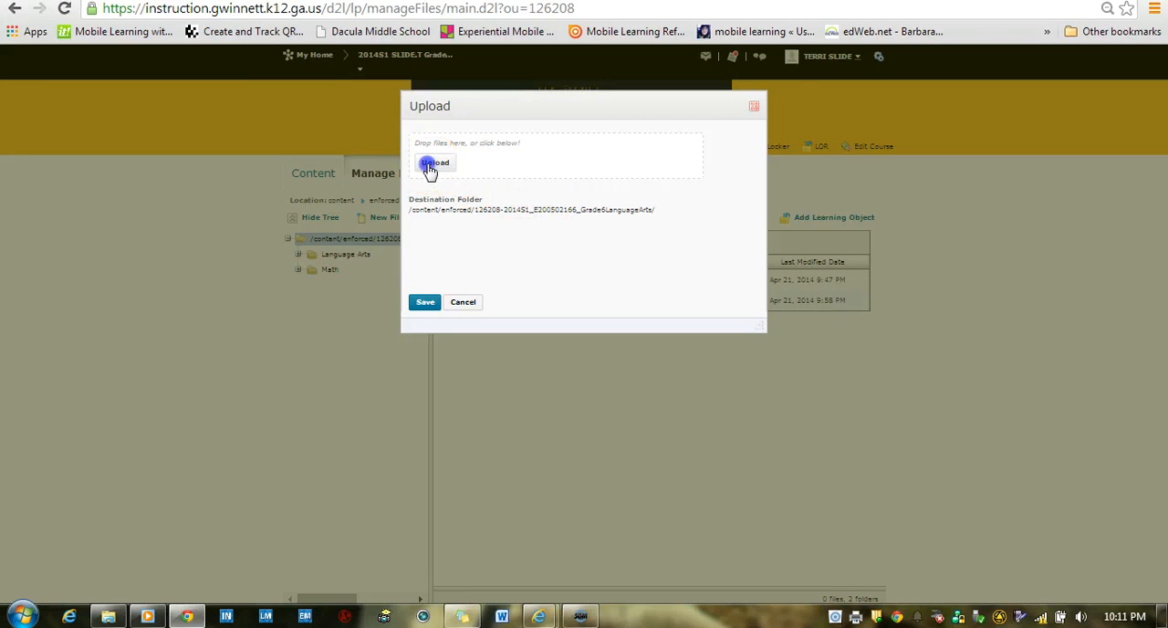
click(436, 162)
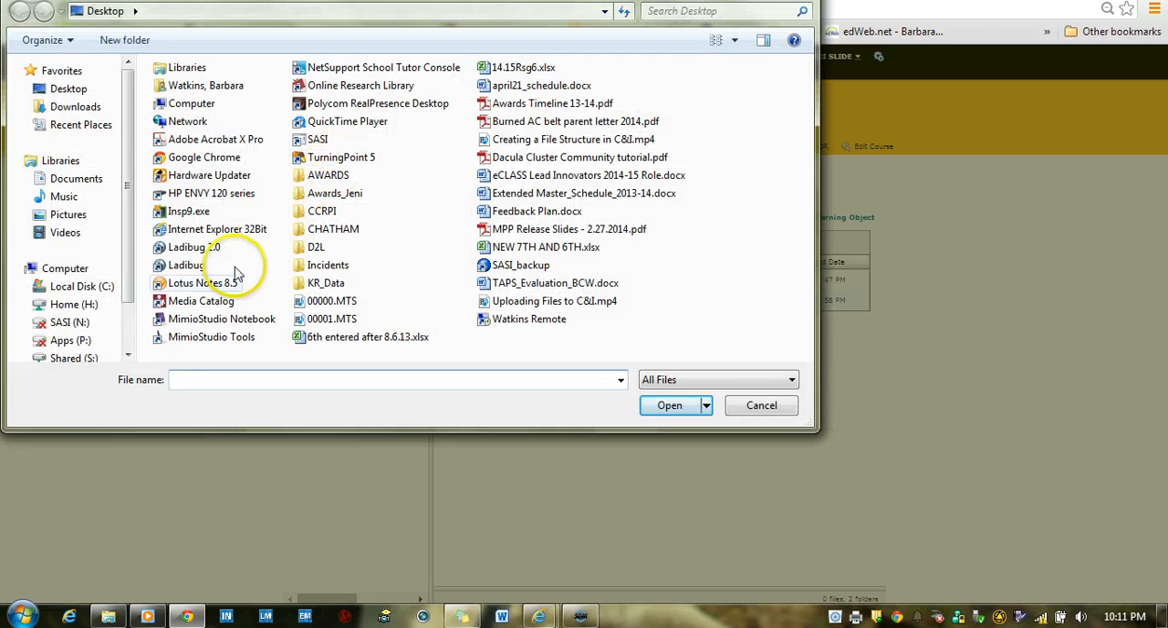
click(73, 304)
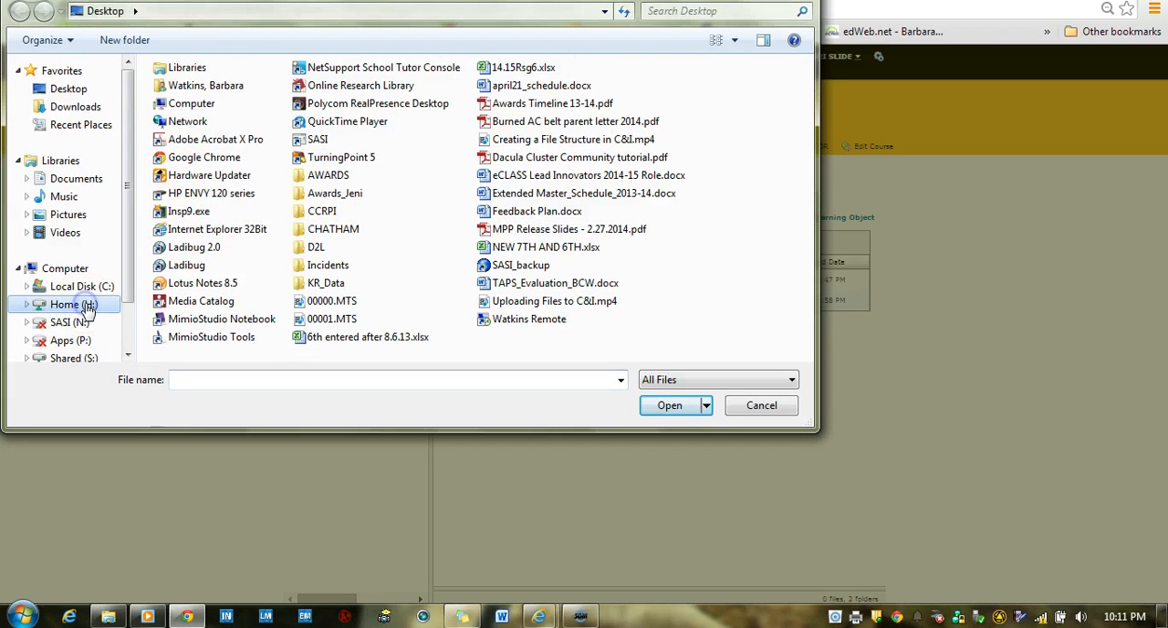
click(74, 303)
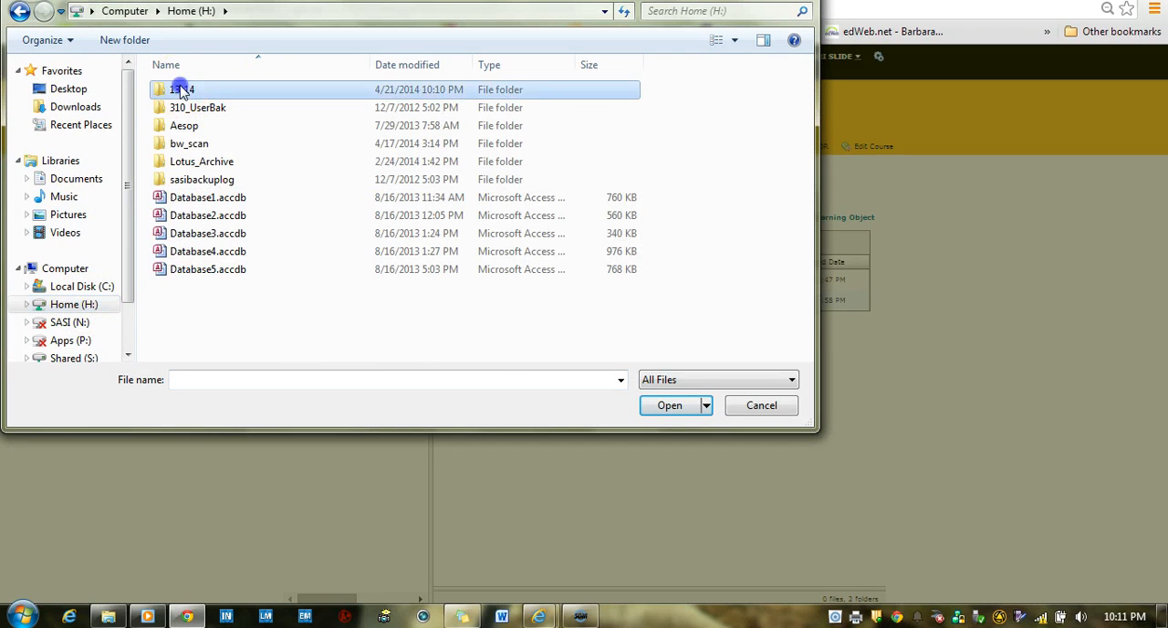
double_click(182, 89)
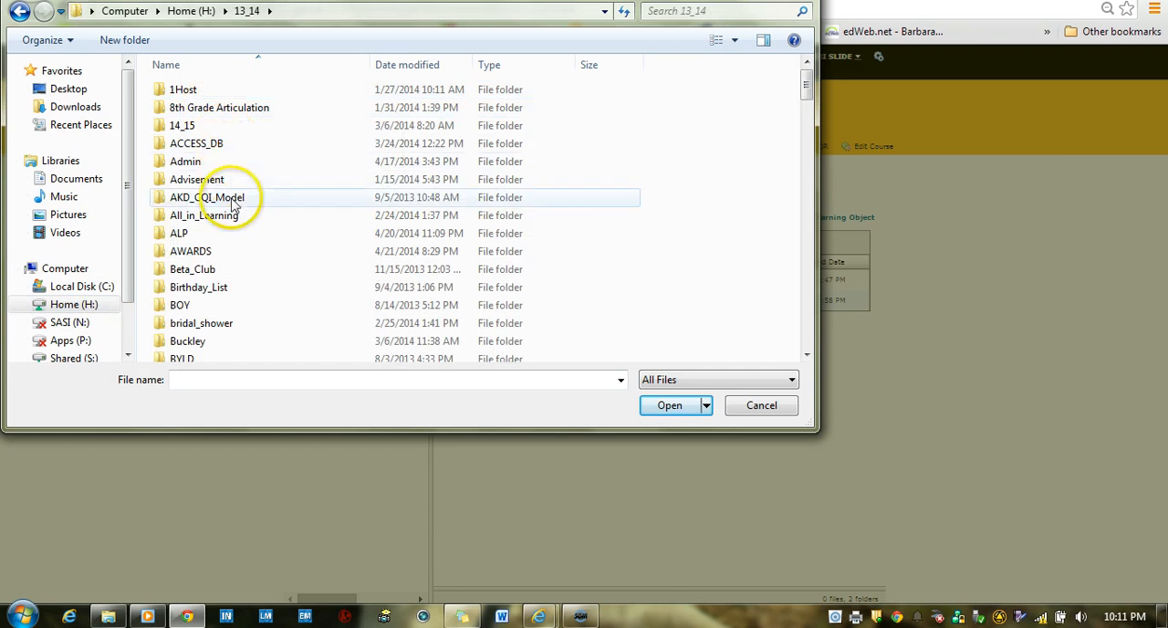
scroll(down, 3)
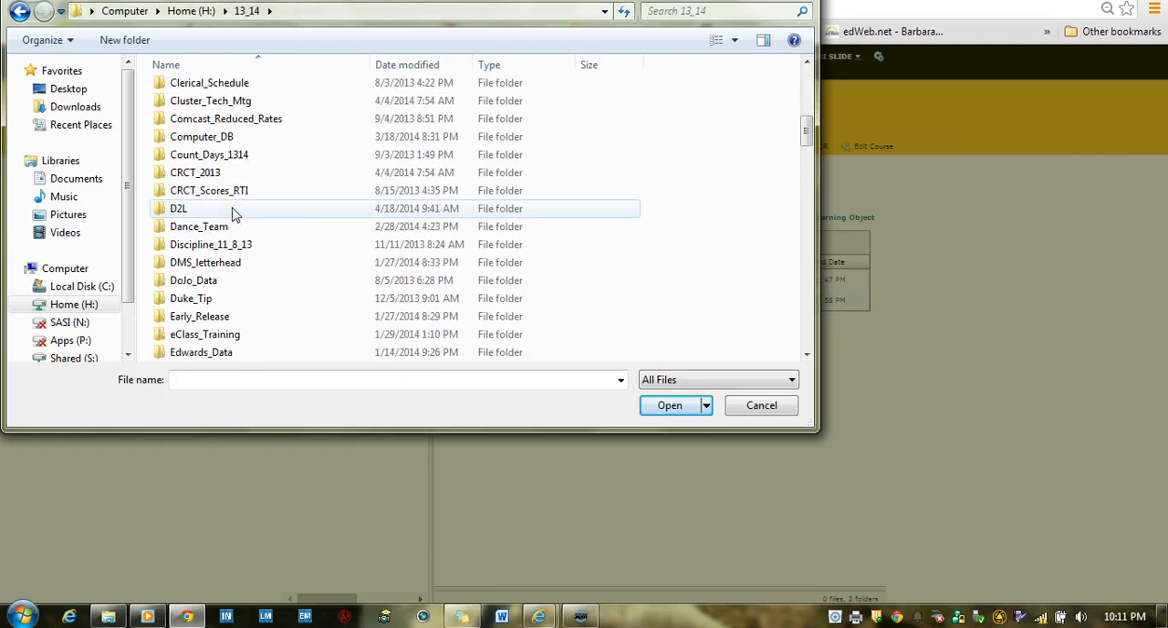
scroll(down, 3)
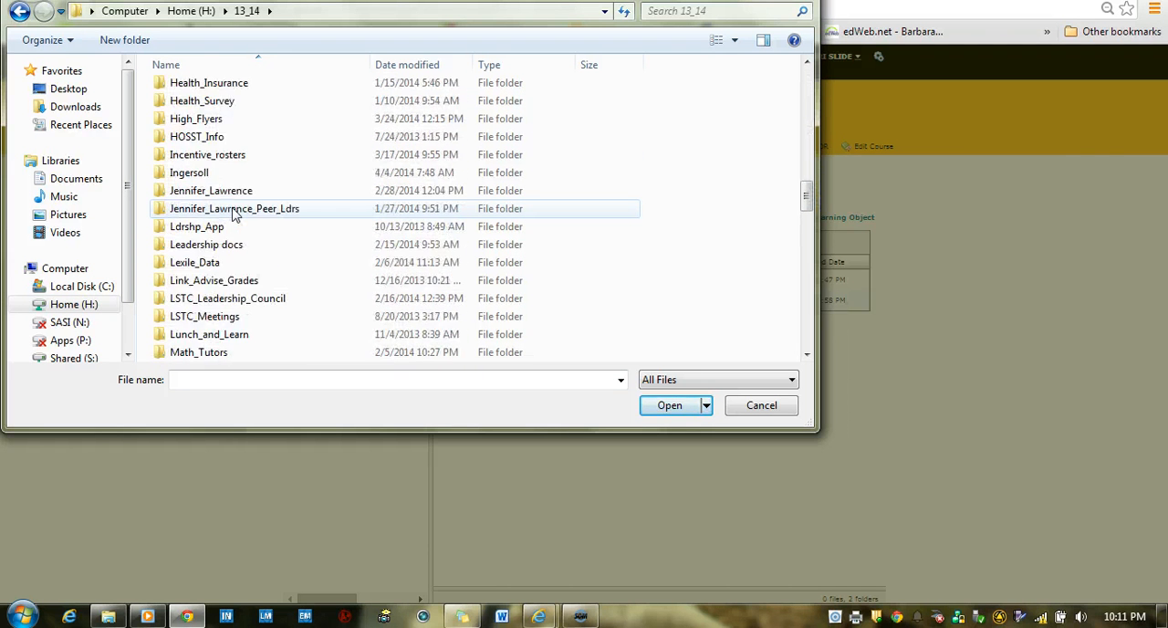
scroll(down, 3)
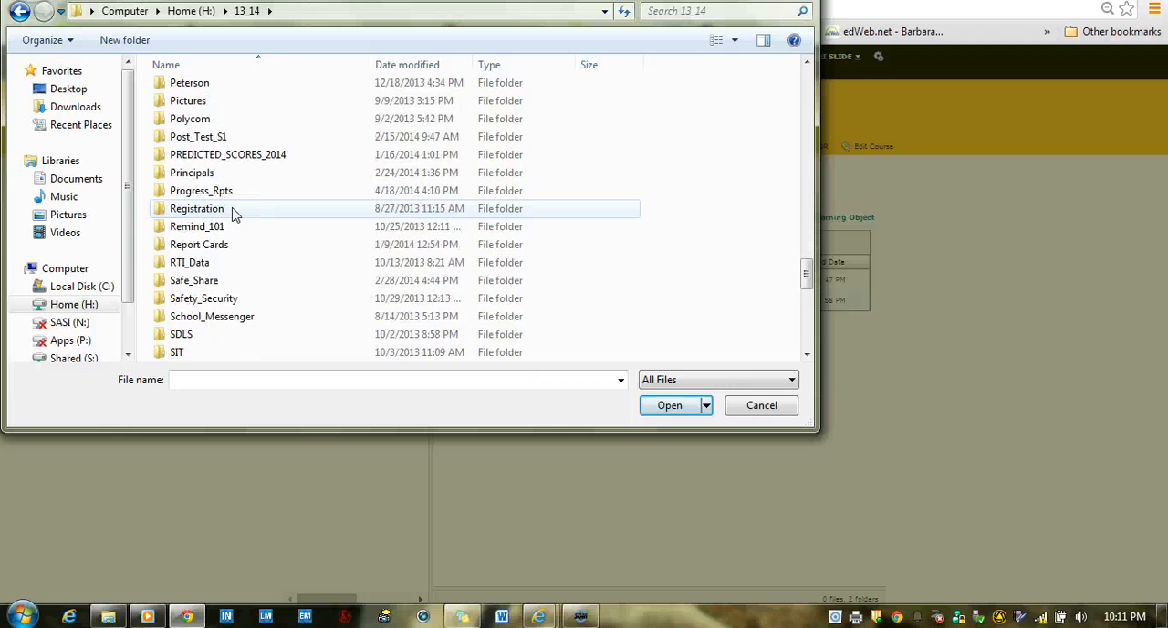
scroll(down, 3)
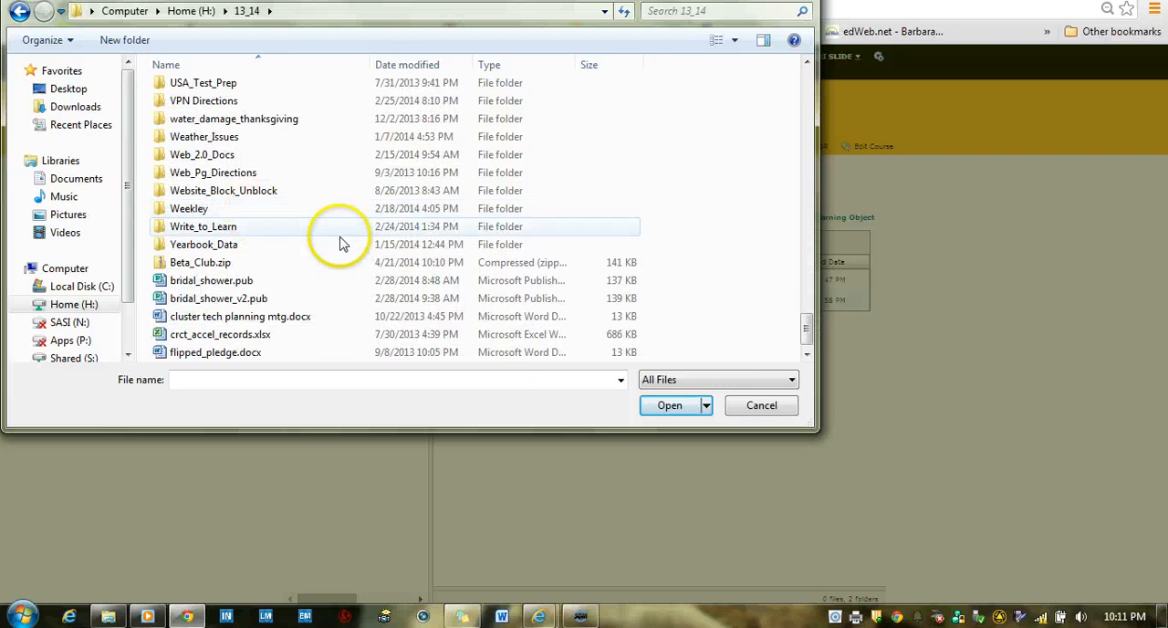
click(200, 262)
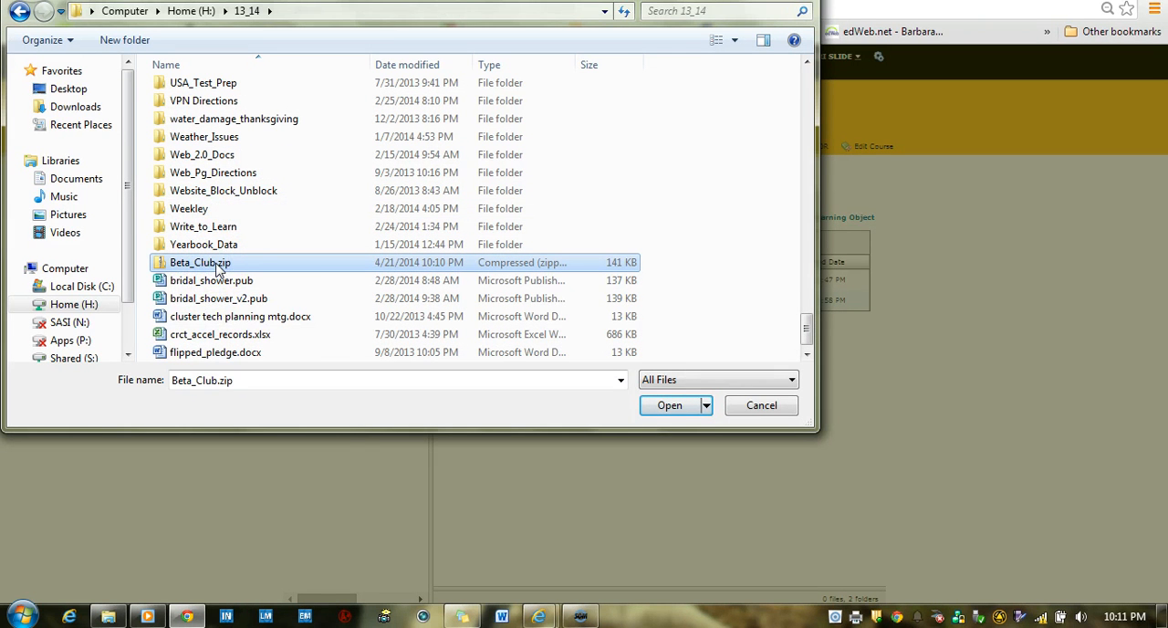
click(669, 405)
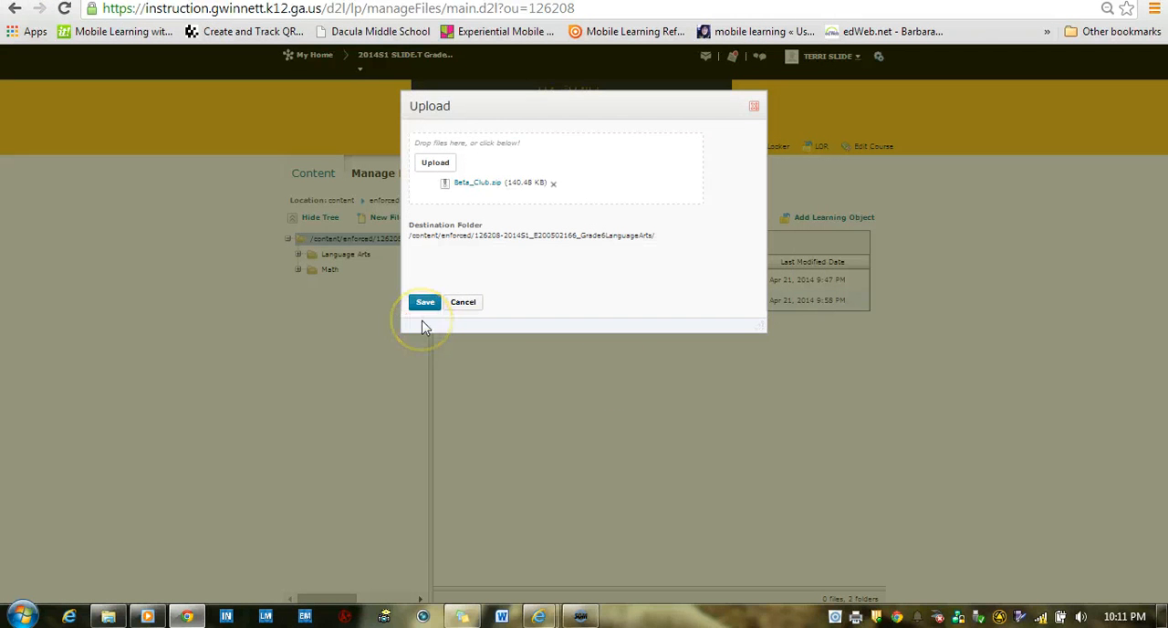
Save the Beta_Club.zip upload and return to the root content folder
click(424, 302)
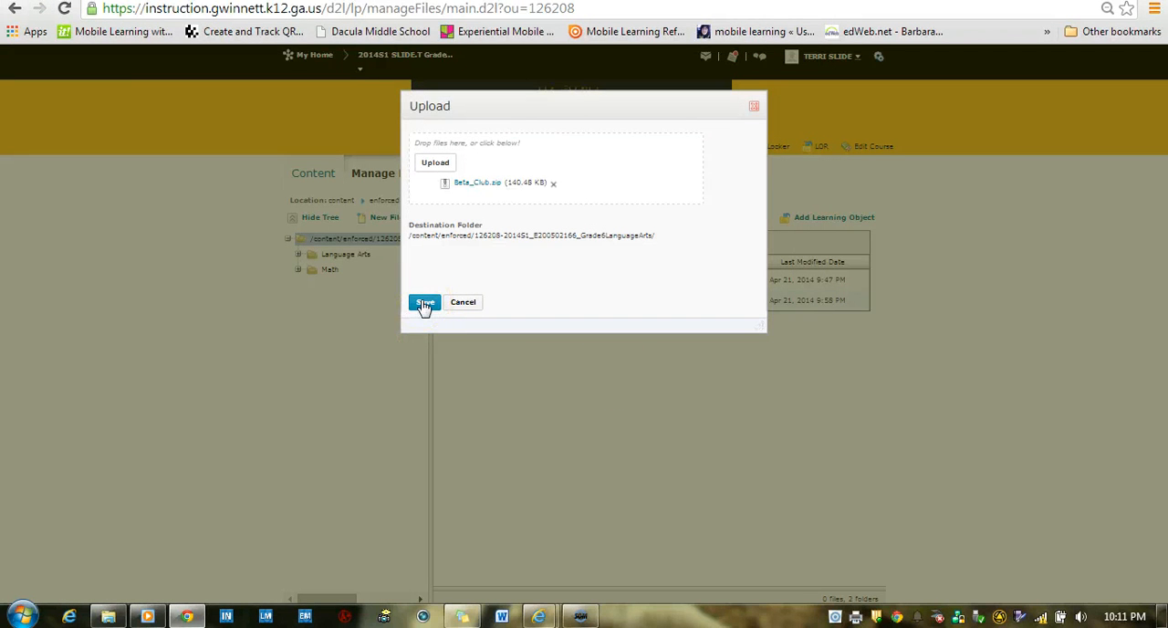
click(423, 302)
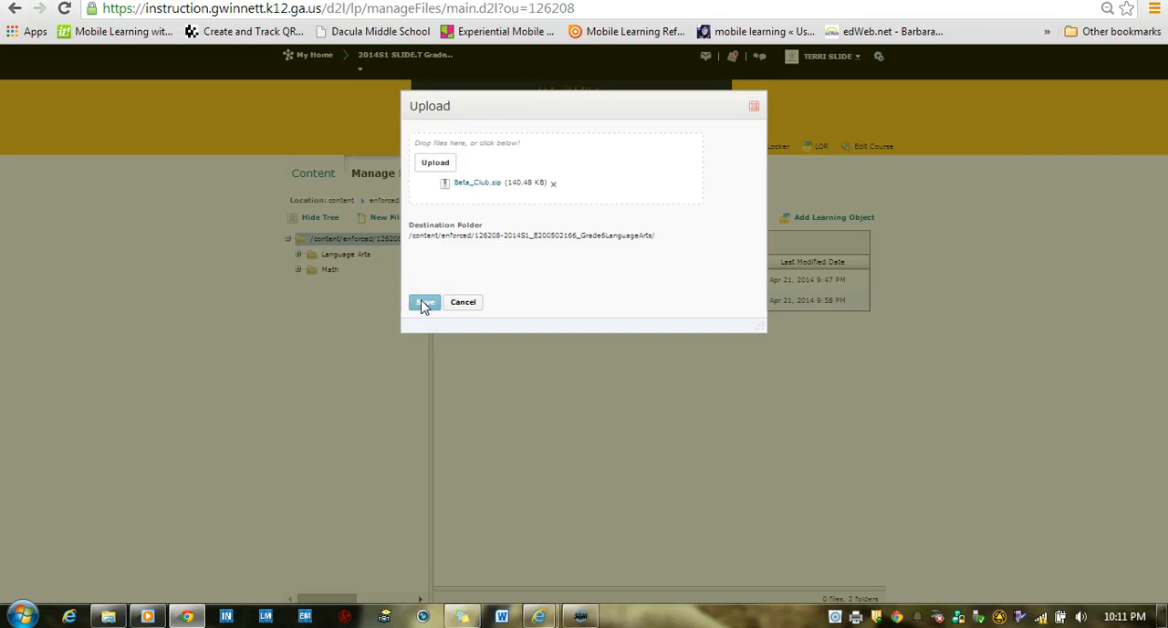
click(423, 302)
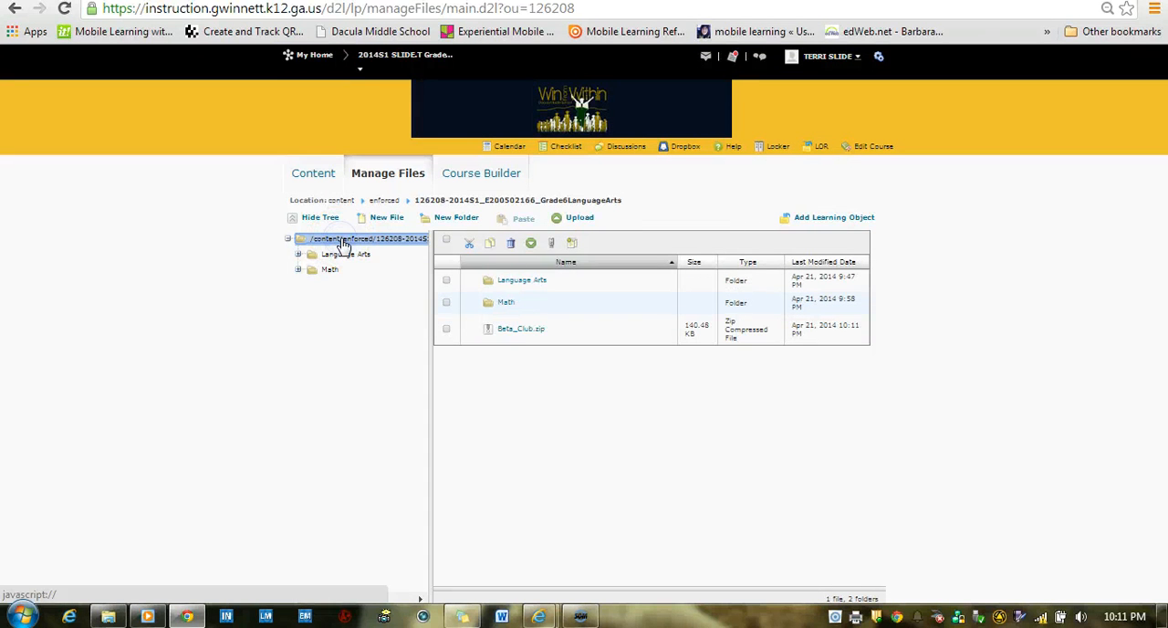
mouse_move(324, 244)
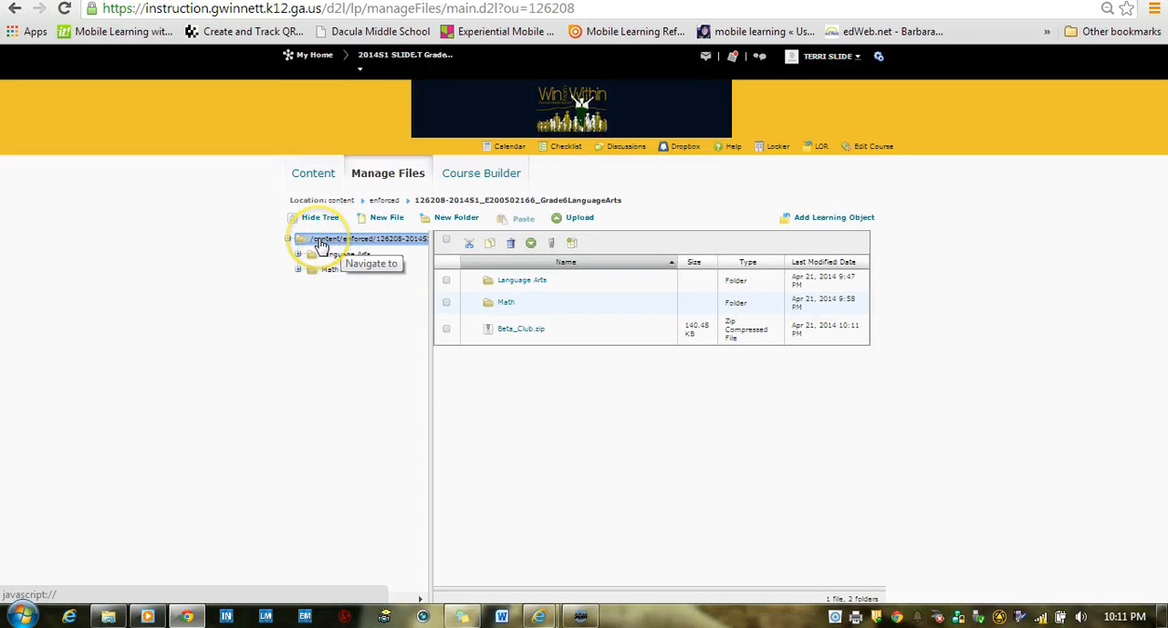
mouse_move(482, 394)
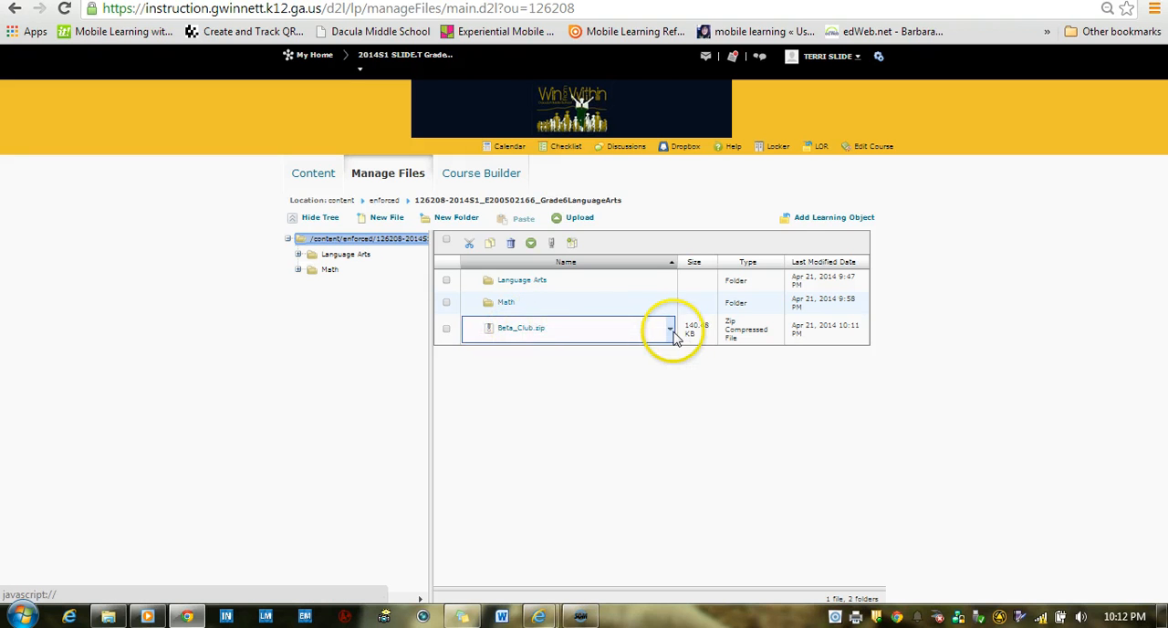
Choose Unzip from the Beta_Club.zip dropdown menu
click(669, 328)
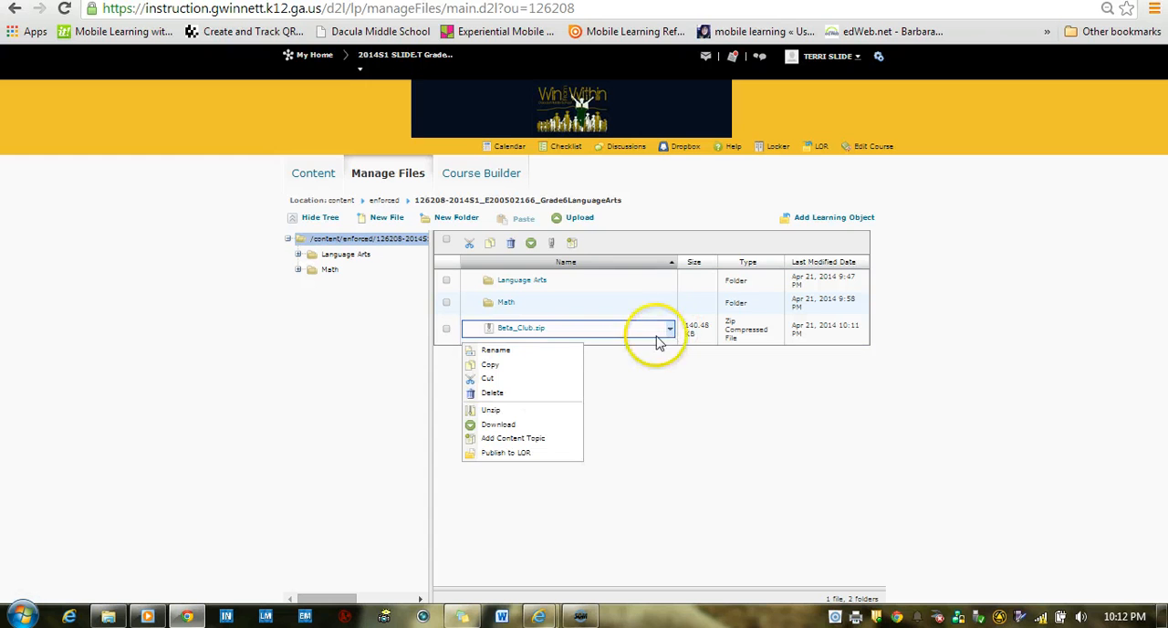
mouse_move(491, 410)
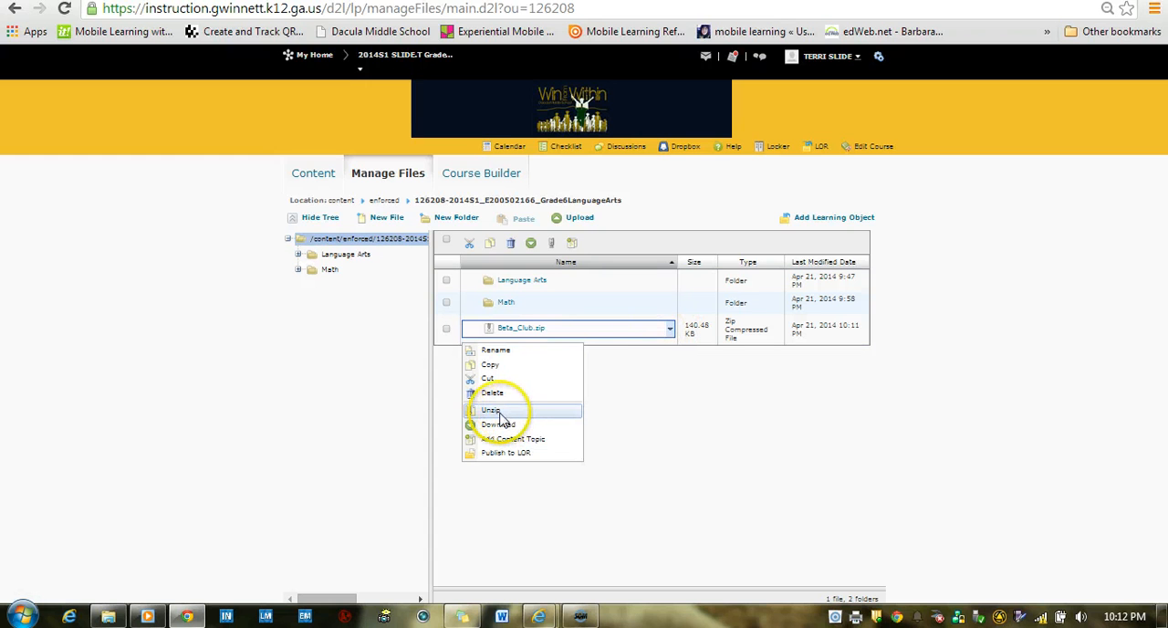
click(490, 409)
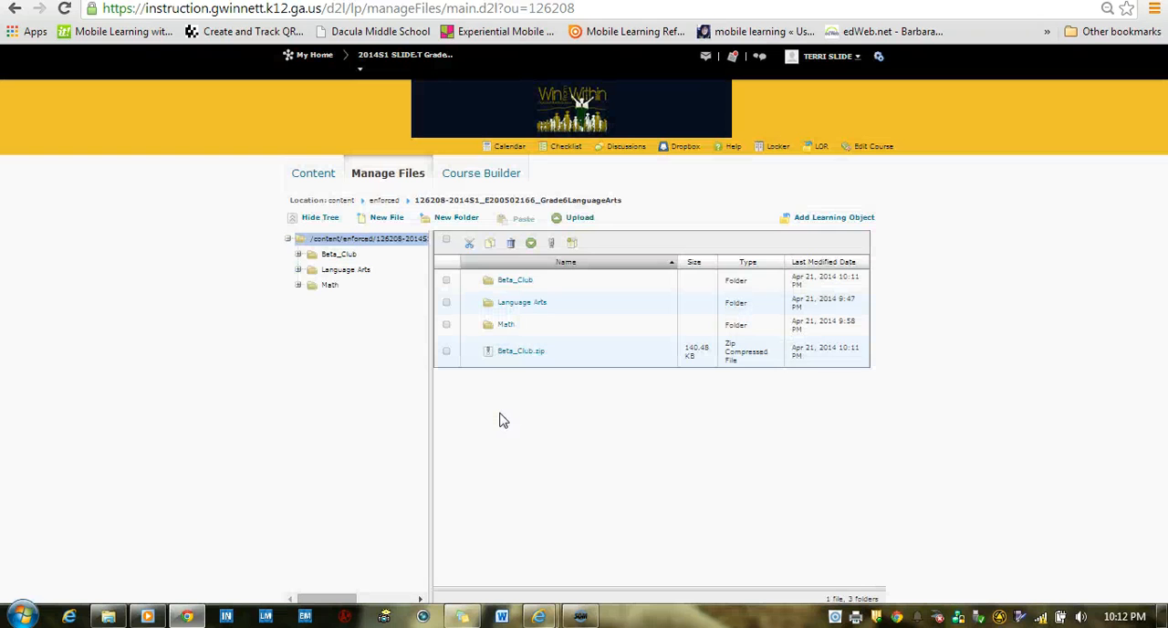
mouse_move(425, 365)
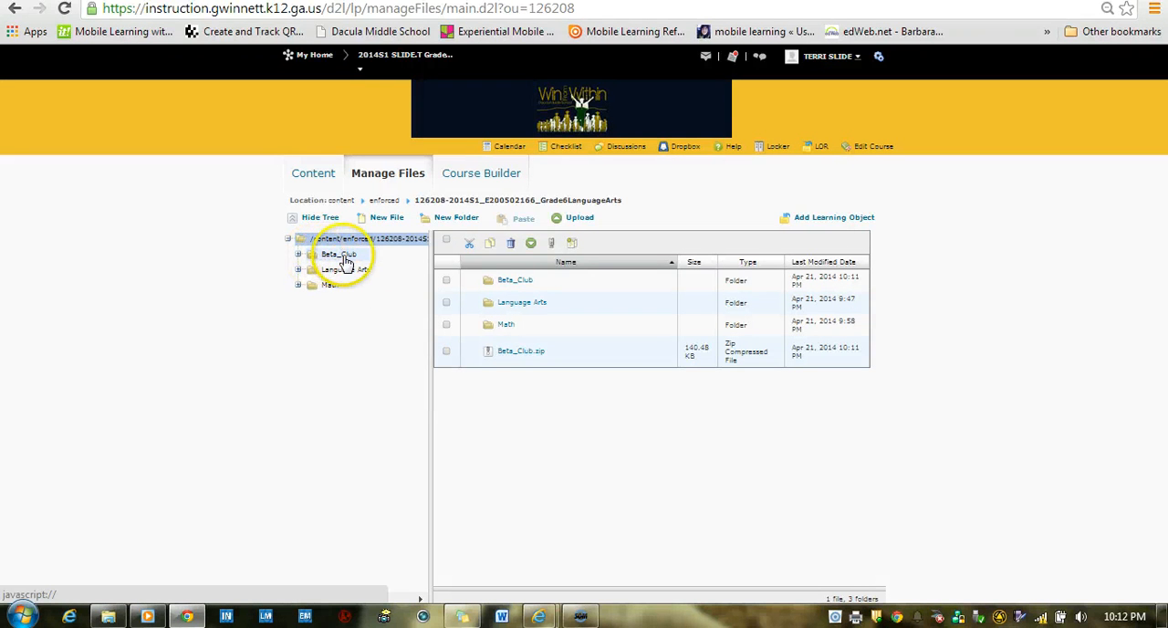
mouse_move(438, 392)
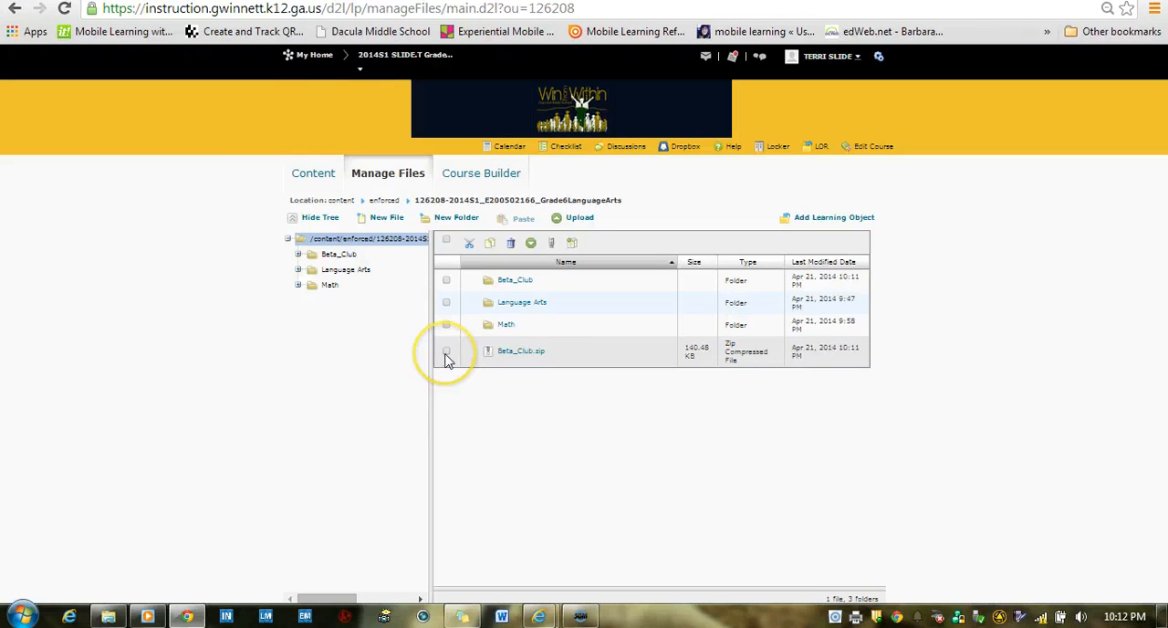
Tick Beta_Club.zip, delete it, and confirm with Yes
click(446, 352)
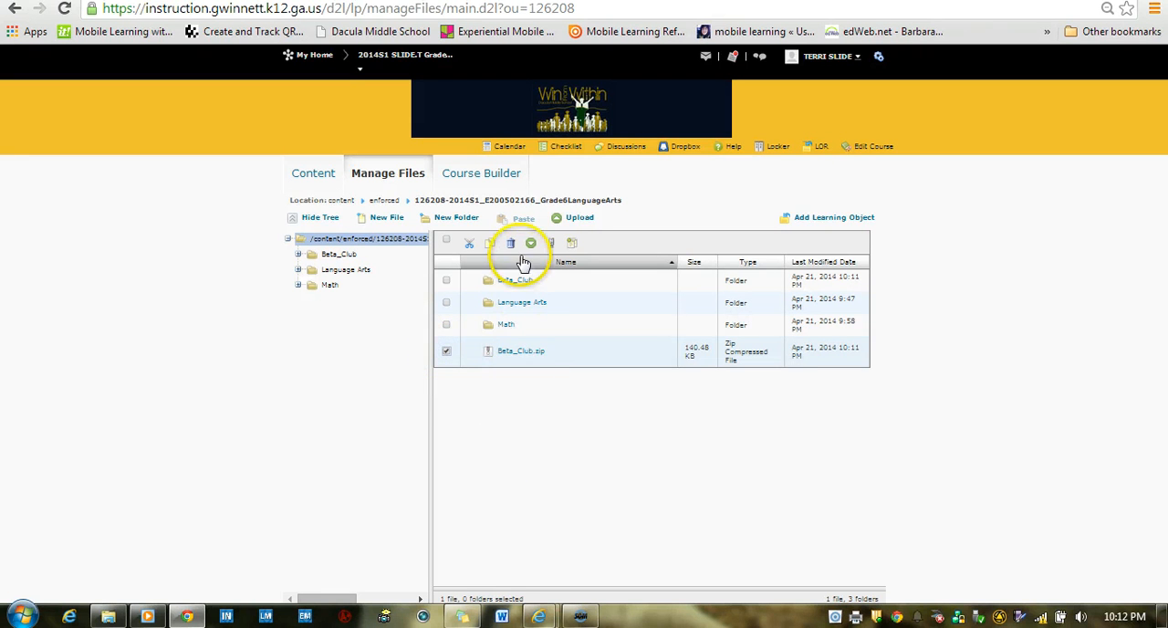
click(510, 243)
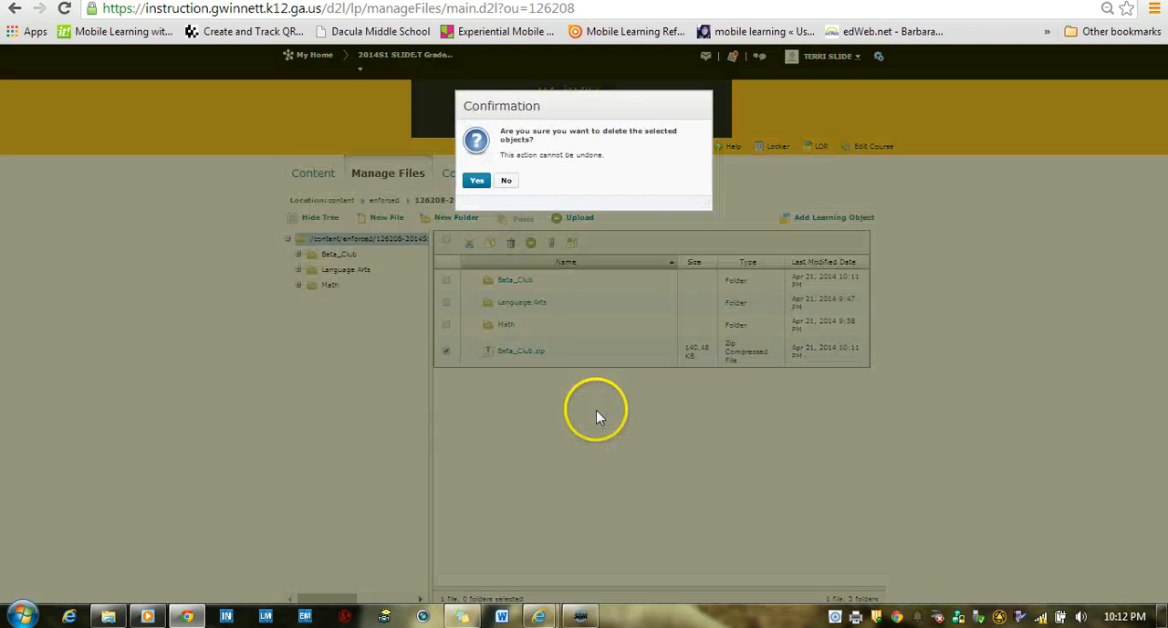
click(476, 180)
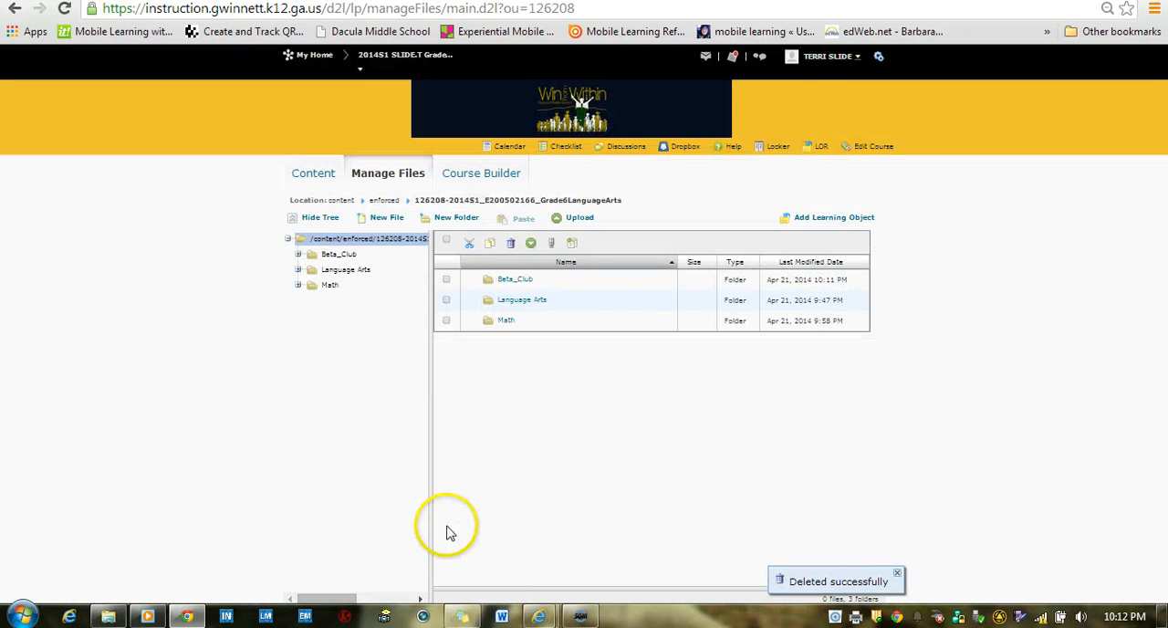
mouse_move(470, 309)
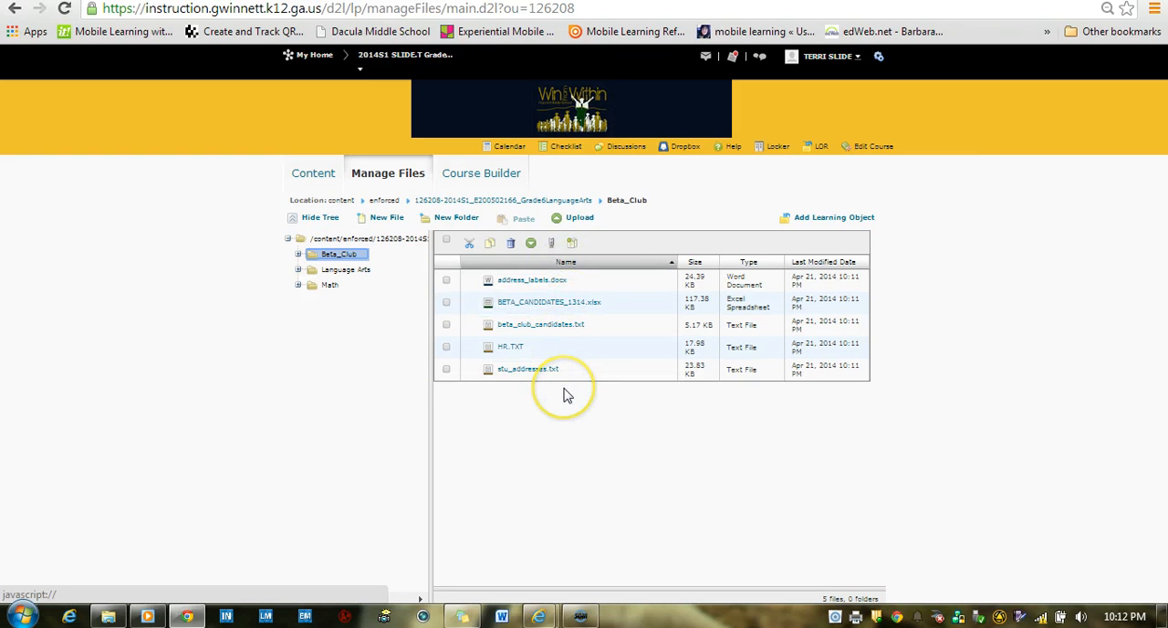
Open the Beta_Club folder to view address_labels.docx and the other extracted files
click(532, 279)
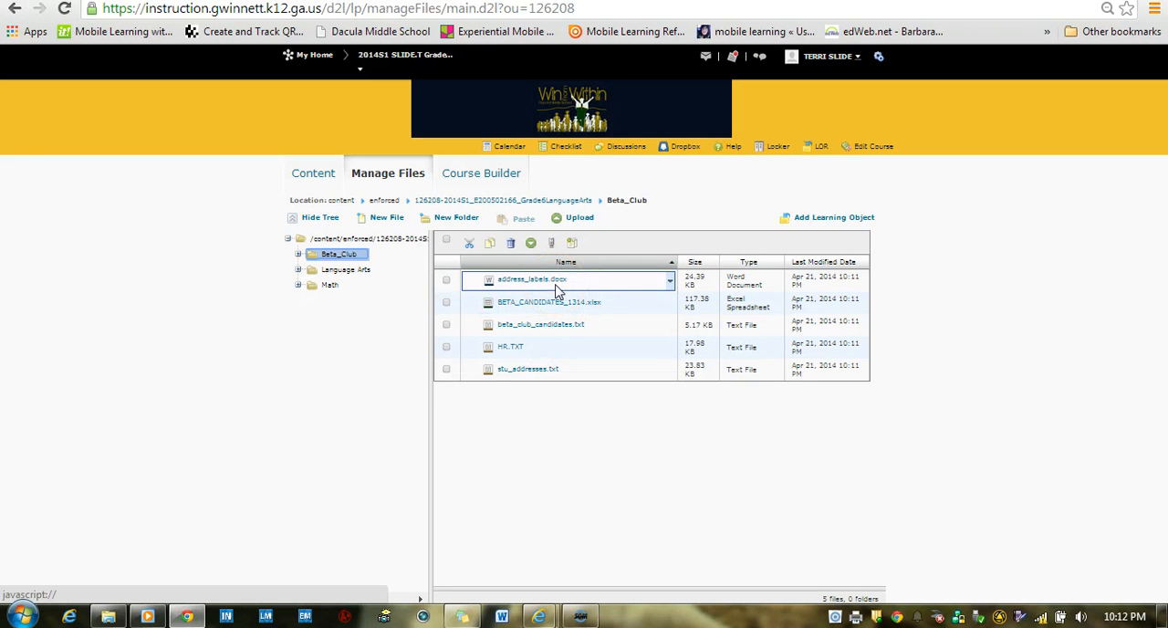